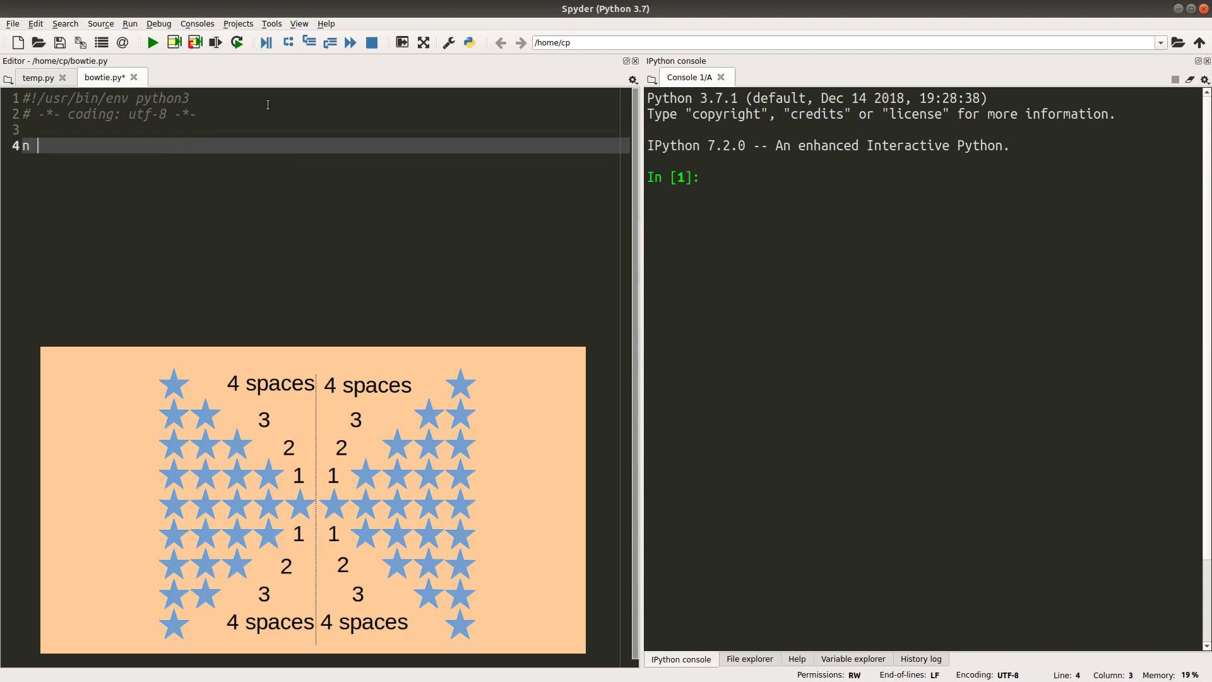
Step: Prompt the user with n = input('Enter the size of a side of the bow-tie: ')
{"action": "type", "text": "= input('Enter"}
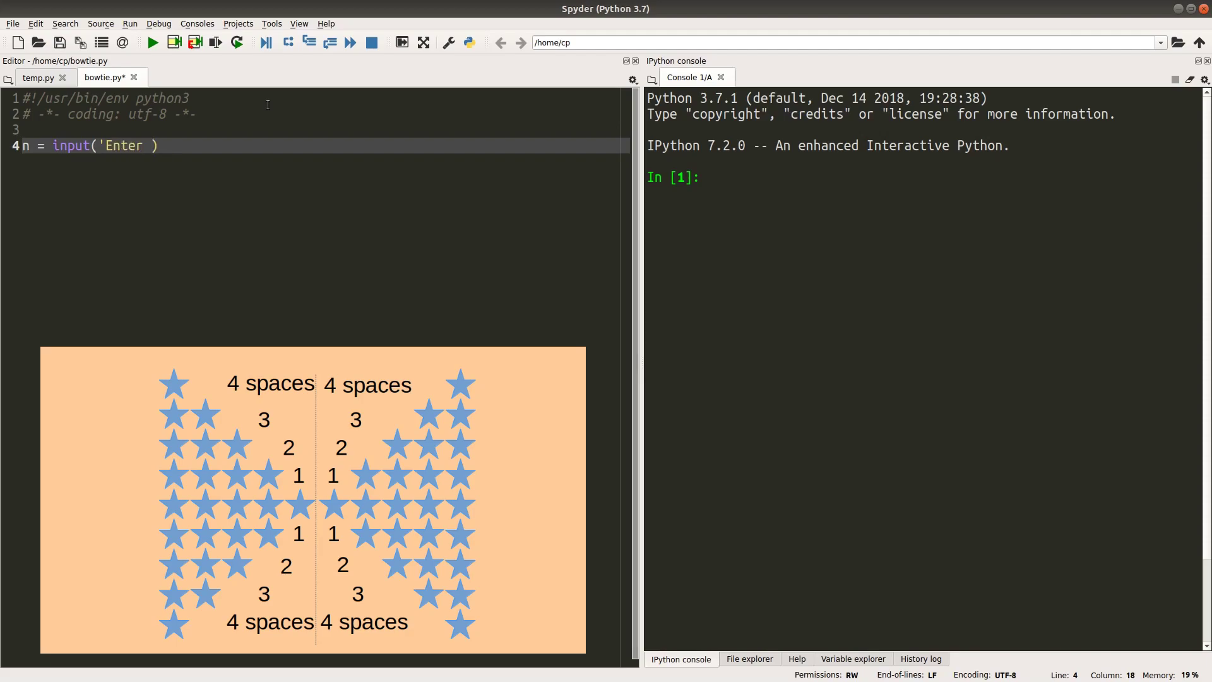
{"action": "type", "text": "tgh"}
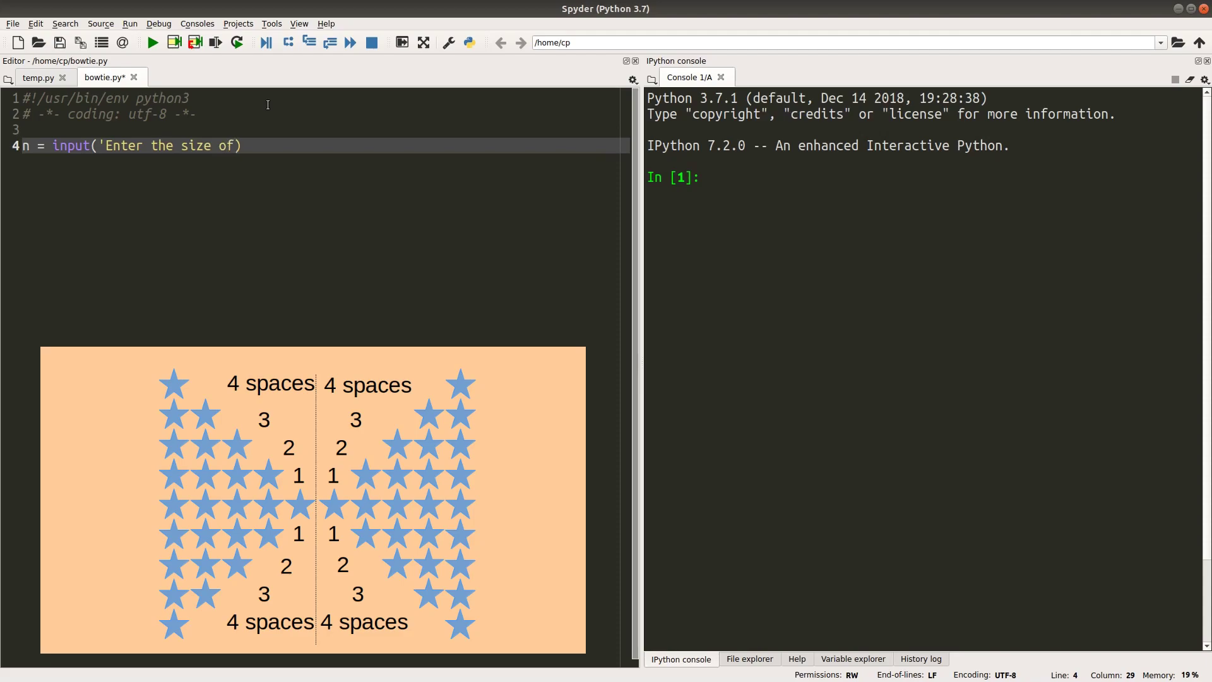
{"action": "type", "text": "a side of the"}
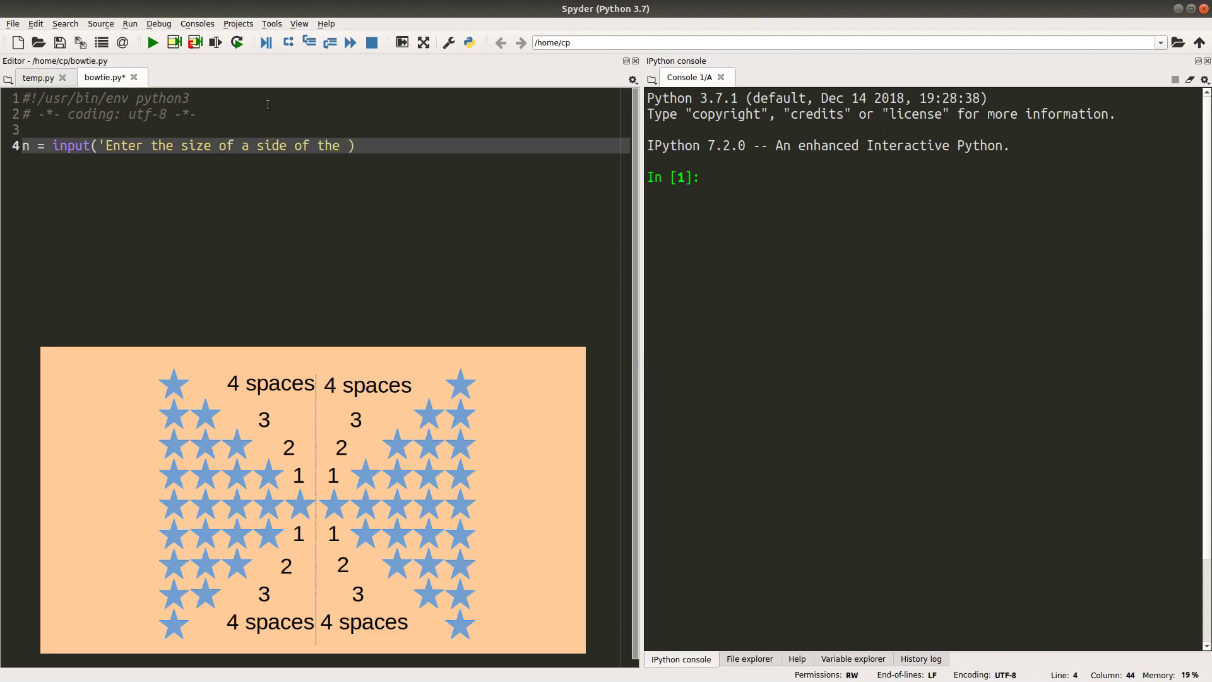
{"action": "type", "text": "bow-t"}
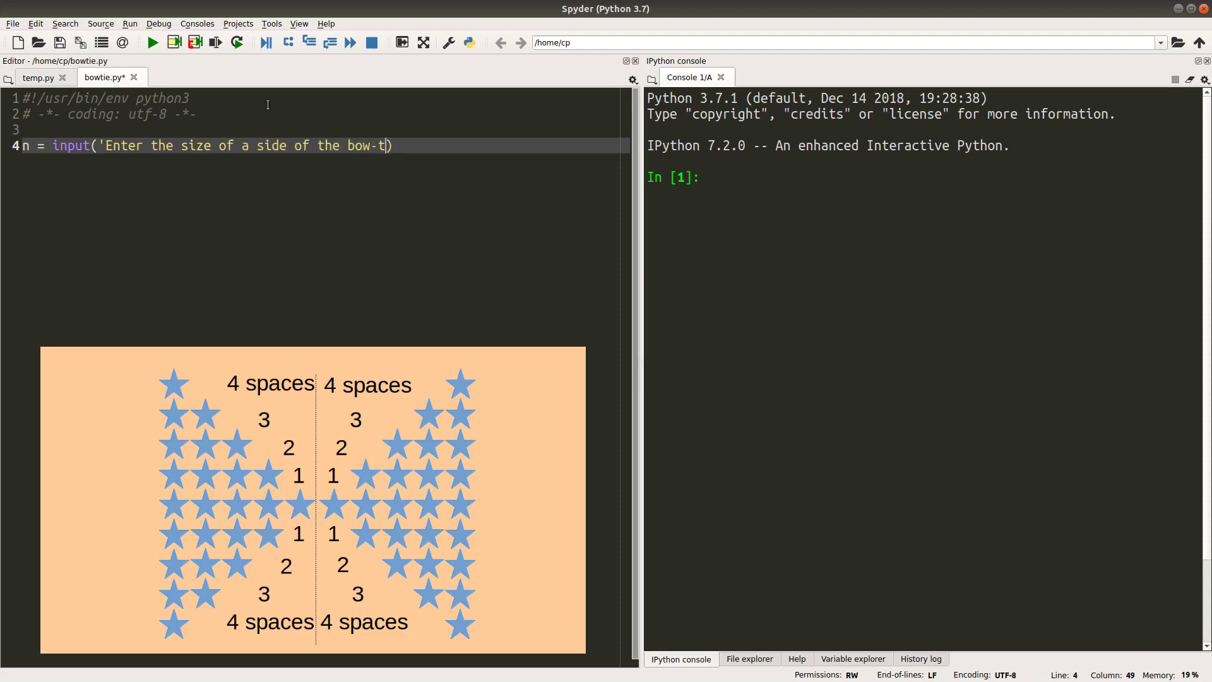
{"action": "type", "text": "ie:'"}
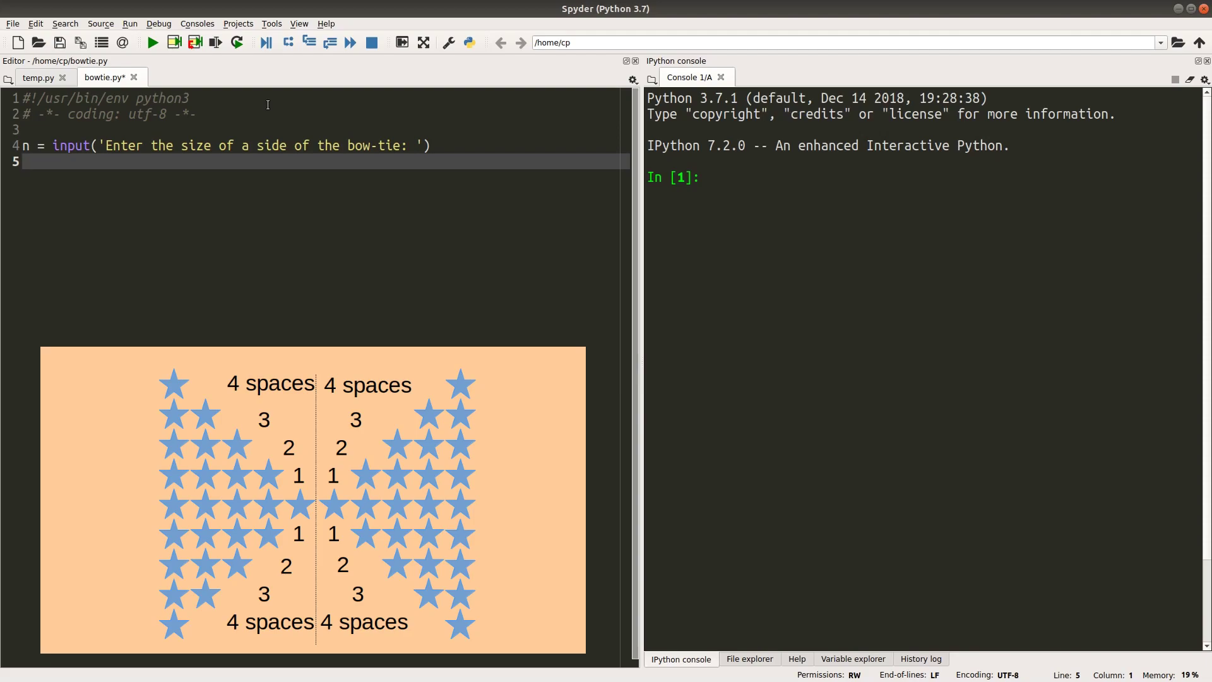
Step: Convert the entered size to an integer with n = int(n)
{"action": "type", "text": "n"}
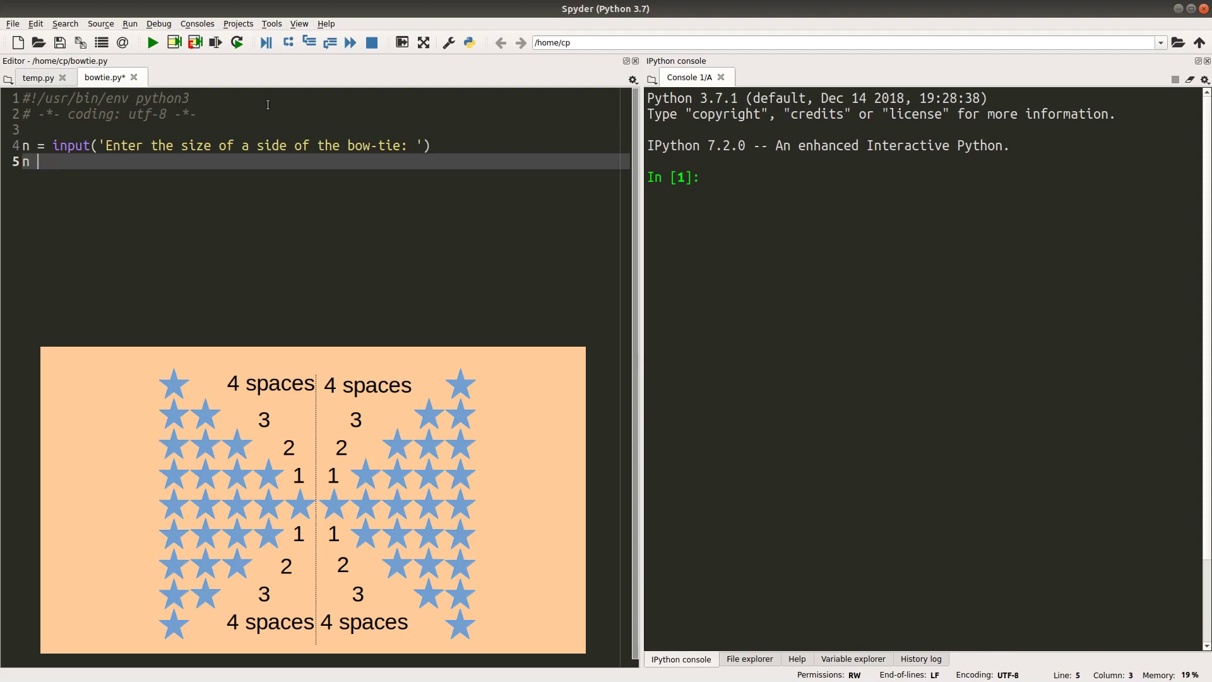
{"action": "type", "text": "= in"}
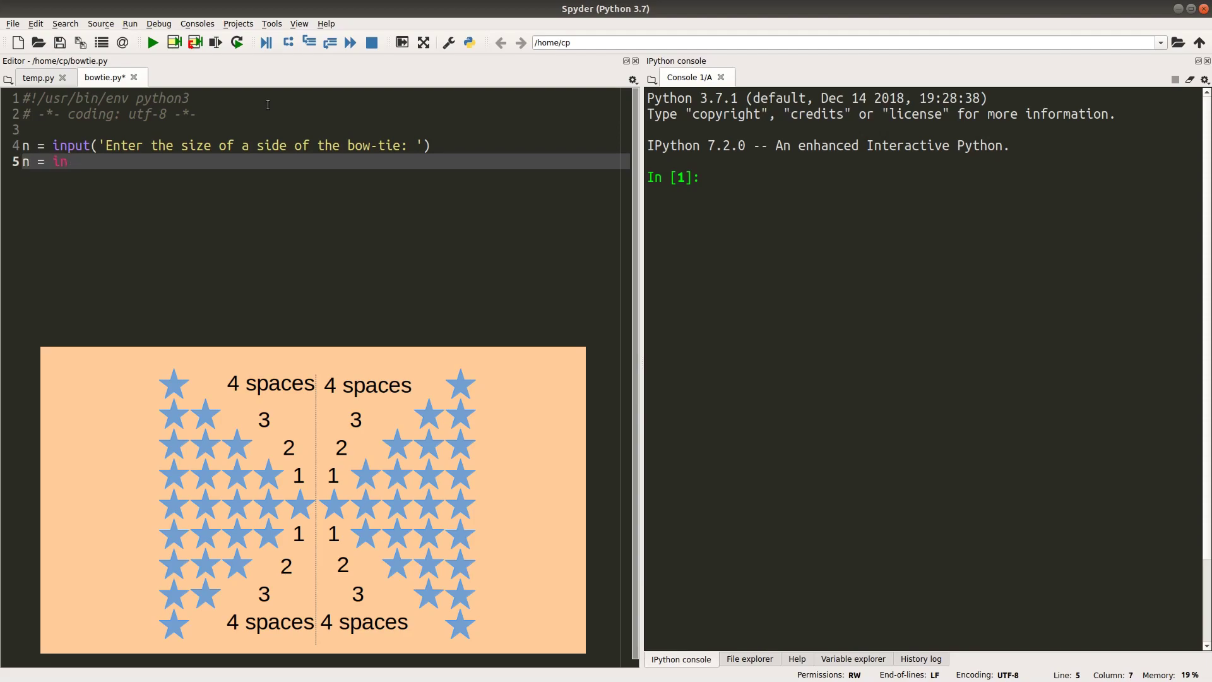
{"action": "type", "text": "t(n)"}
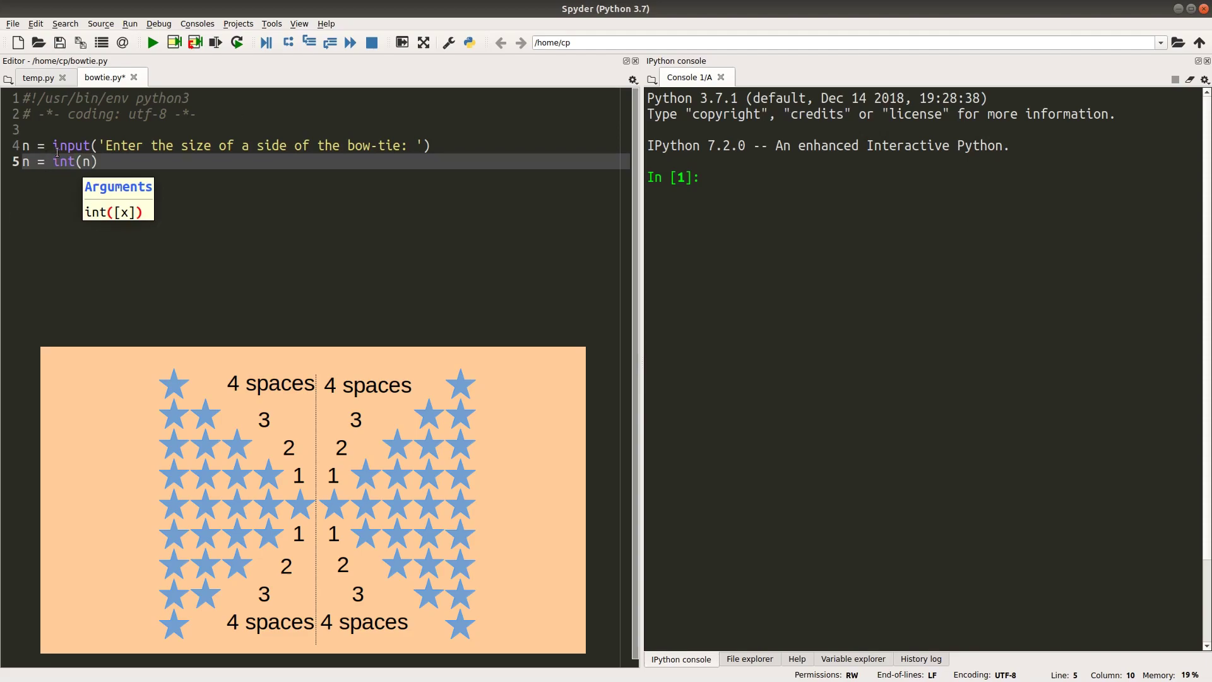
{"action": "left_click", "coordinate": [99, 160]}
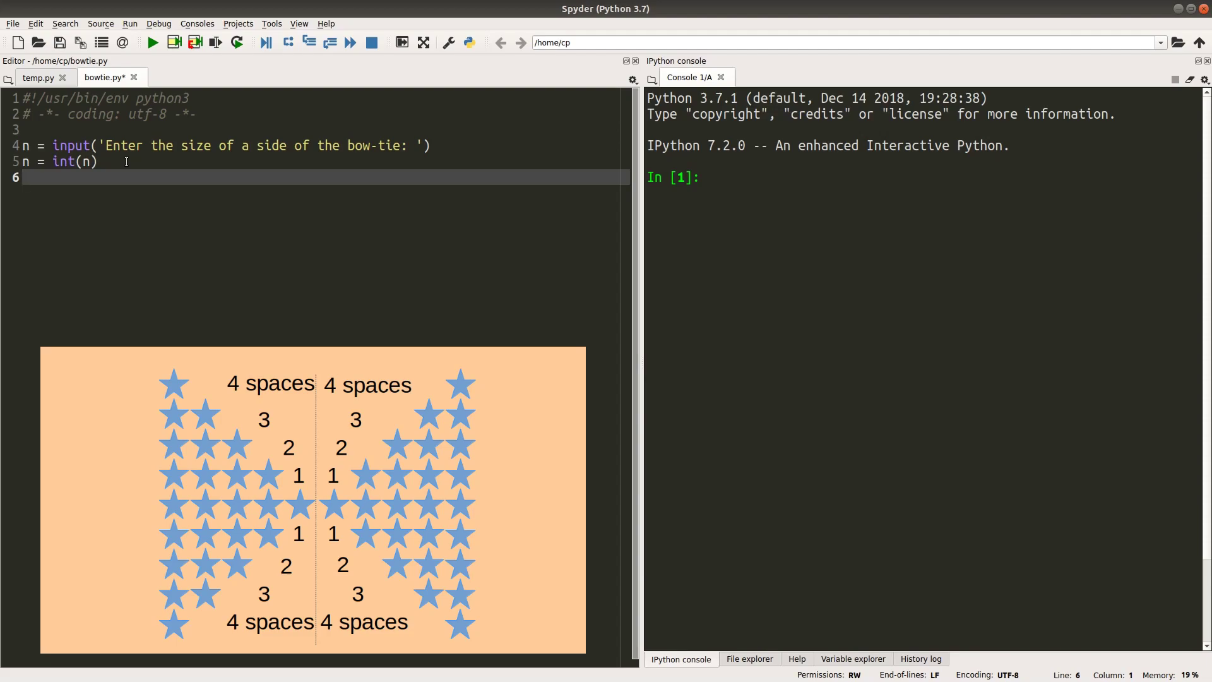
Step: Start the first loop for i in range(n): with an indented body line
{"action": "type", "text": "for i in r"}
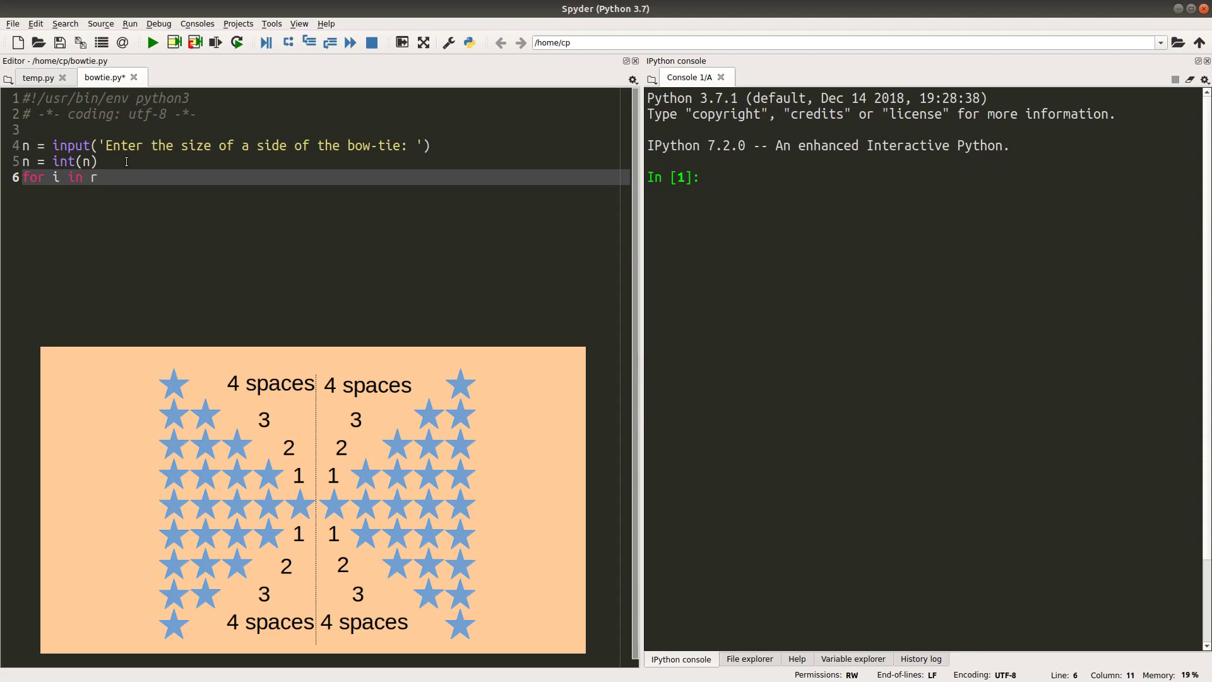
{"action": "type", "text": "ange(n)"}
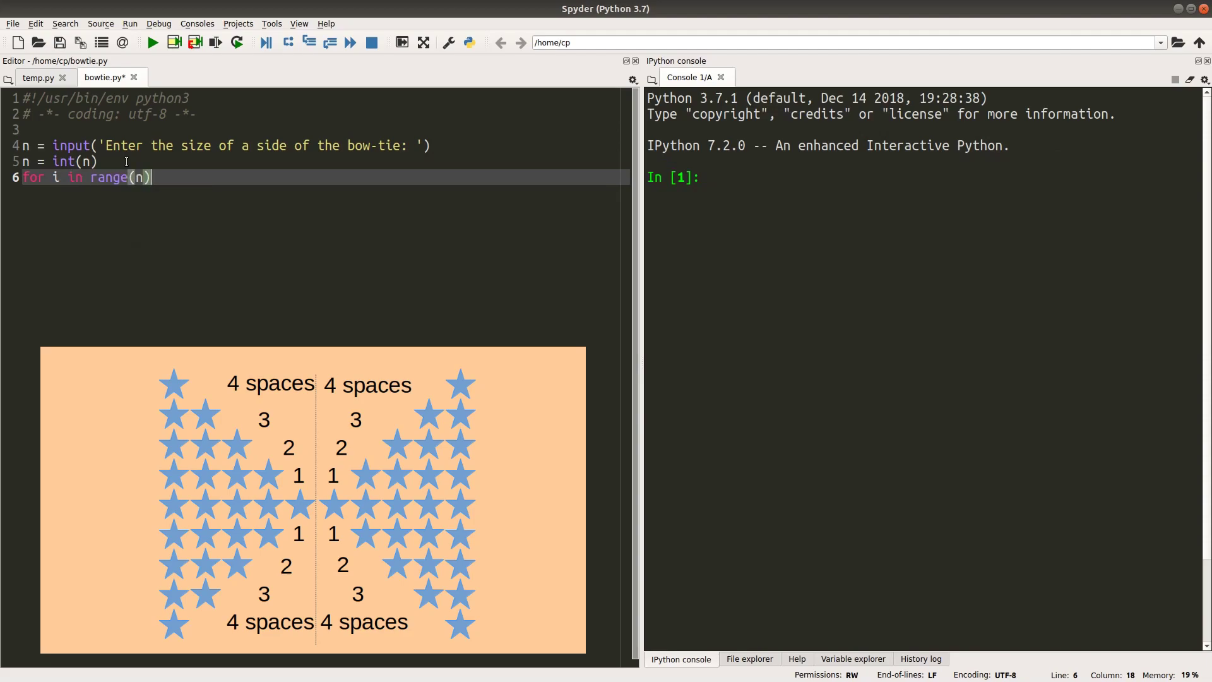
{"action": "key", "text": "Enter"}
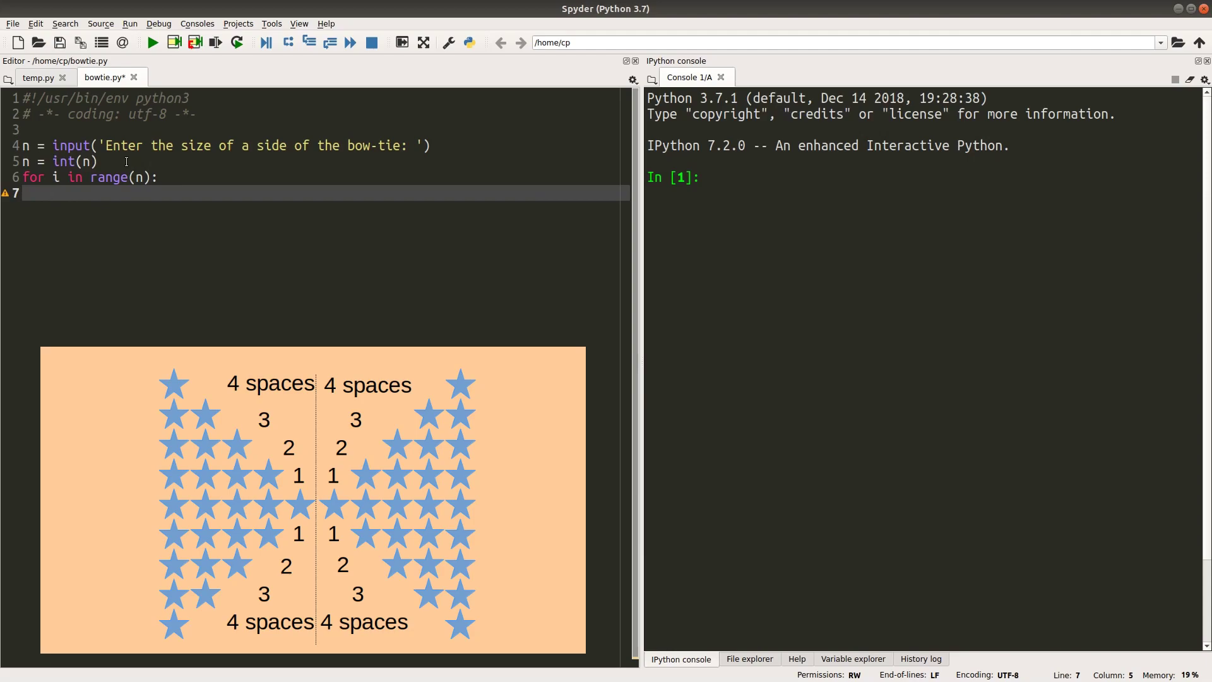
Step: Build each row's string as '*' * (i + 1) inside the loop
{"action": "type", "text": "strin"}
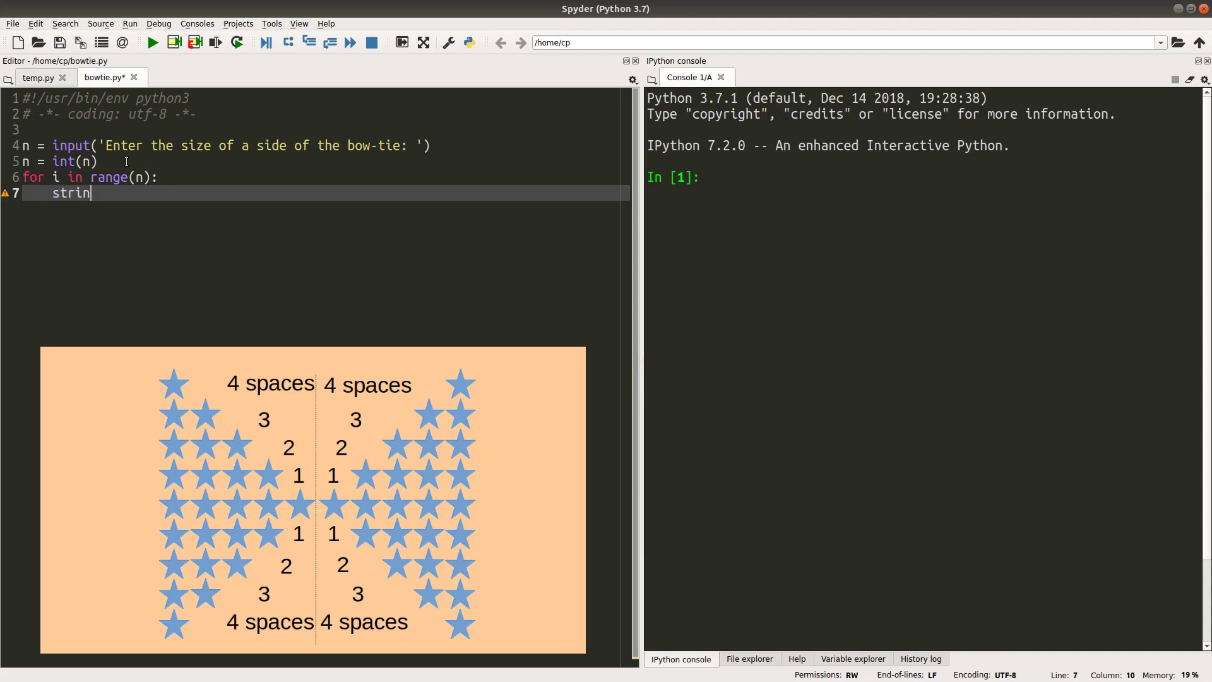
{"action": "type", "text": "g = '*"}
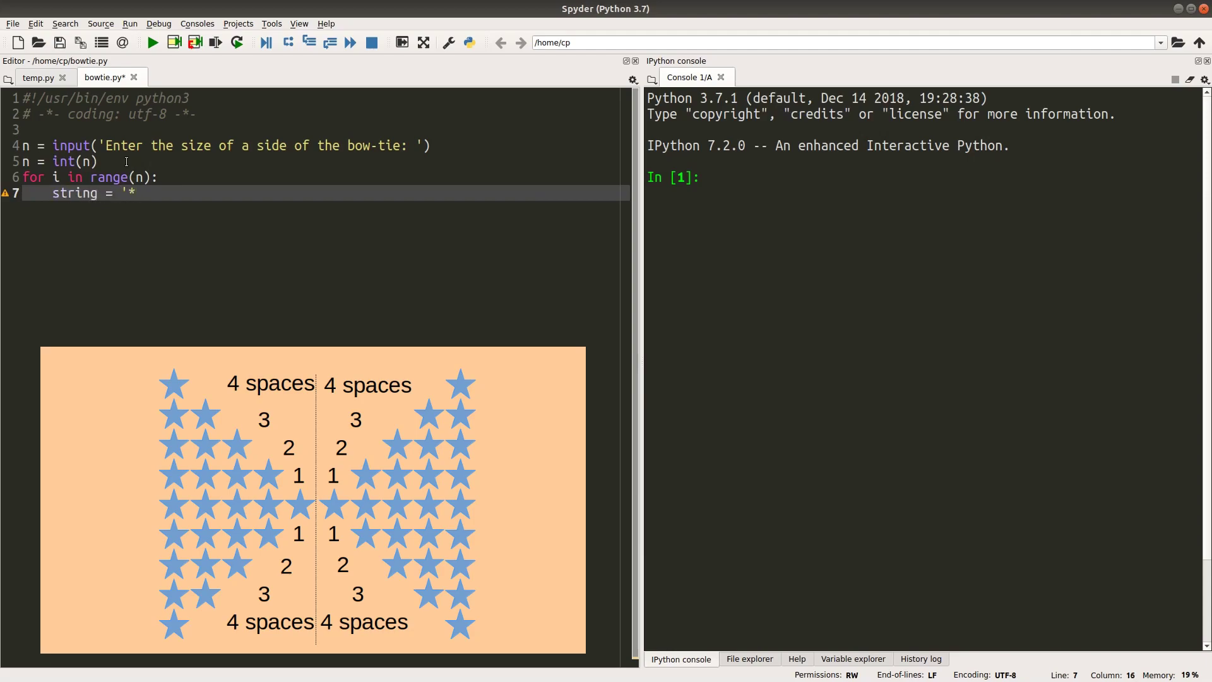
{"action": "type", "text": "'"}
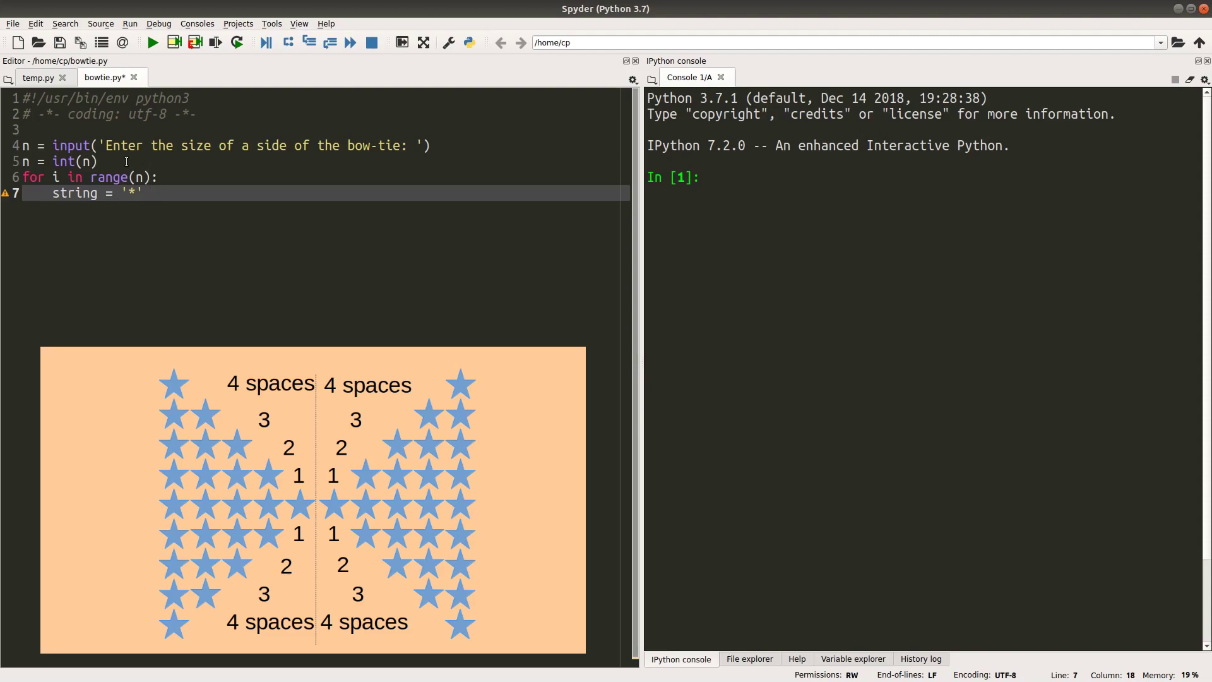
{"action": "type", "text": "* ()"}
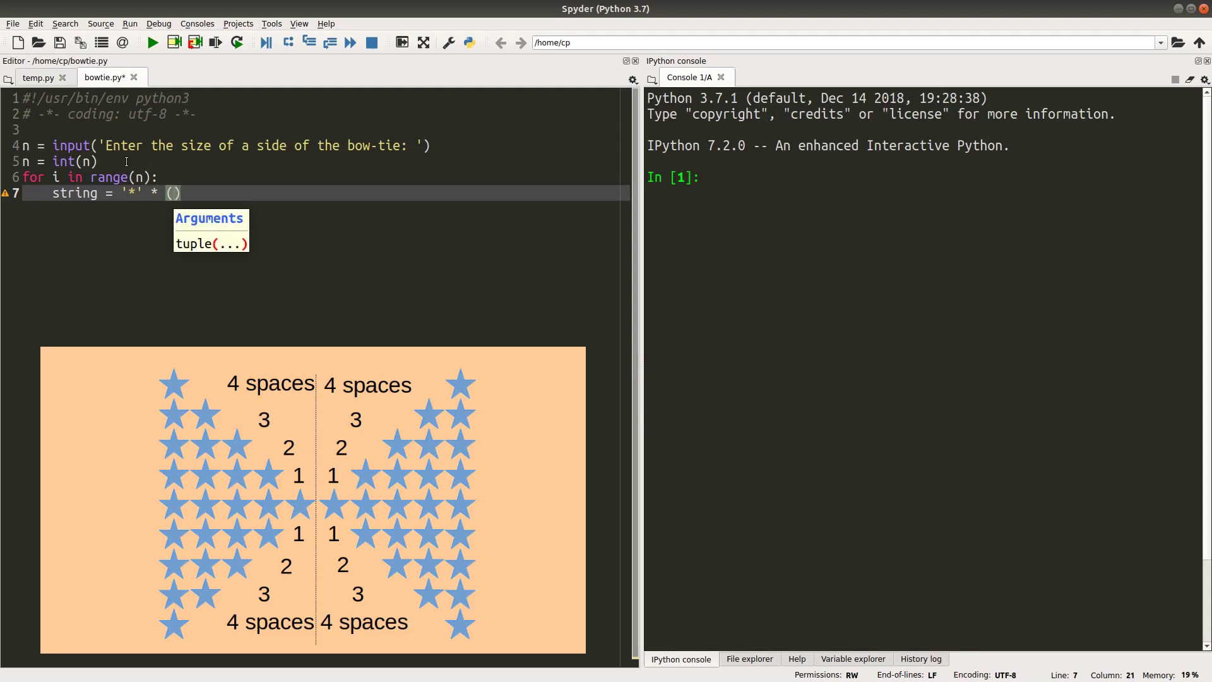
{"action": "type", "text": "i + 1"}
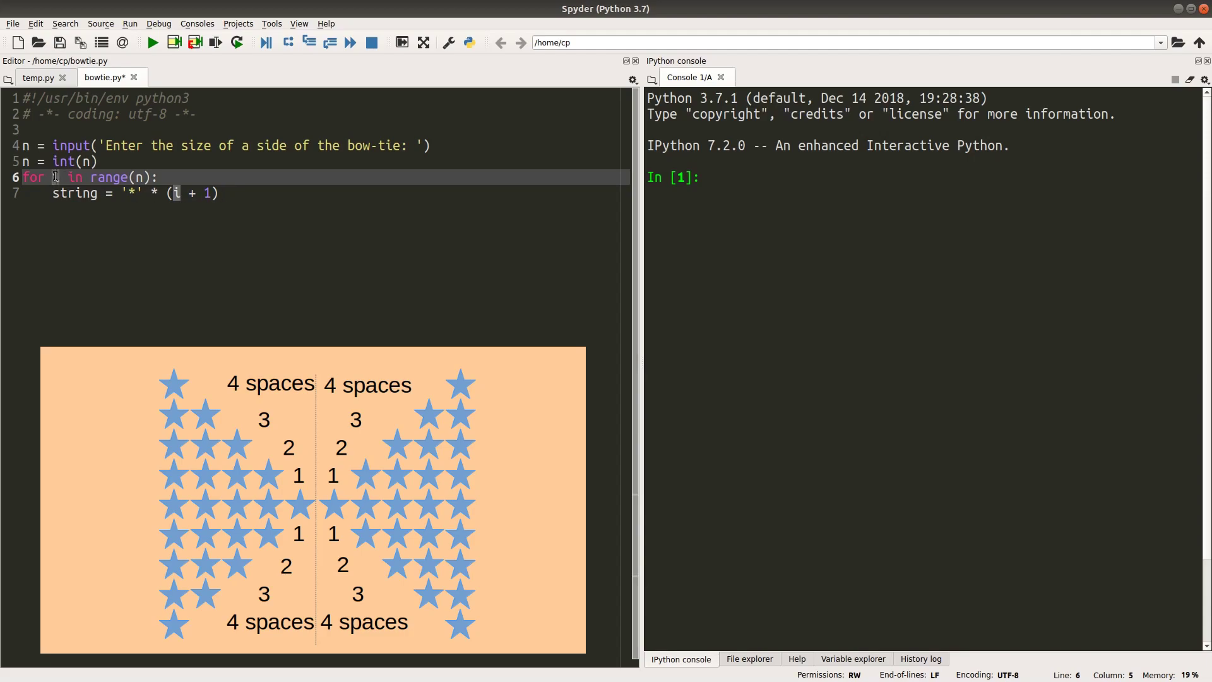
{"action": "mouse_move", "coordinate": [177, 193]}
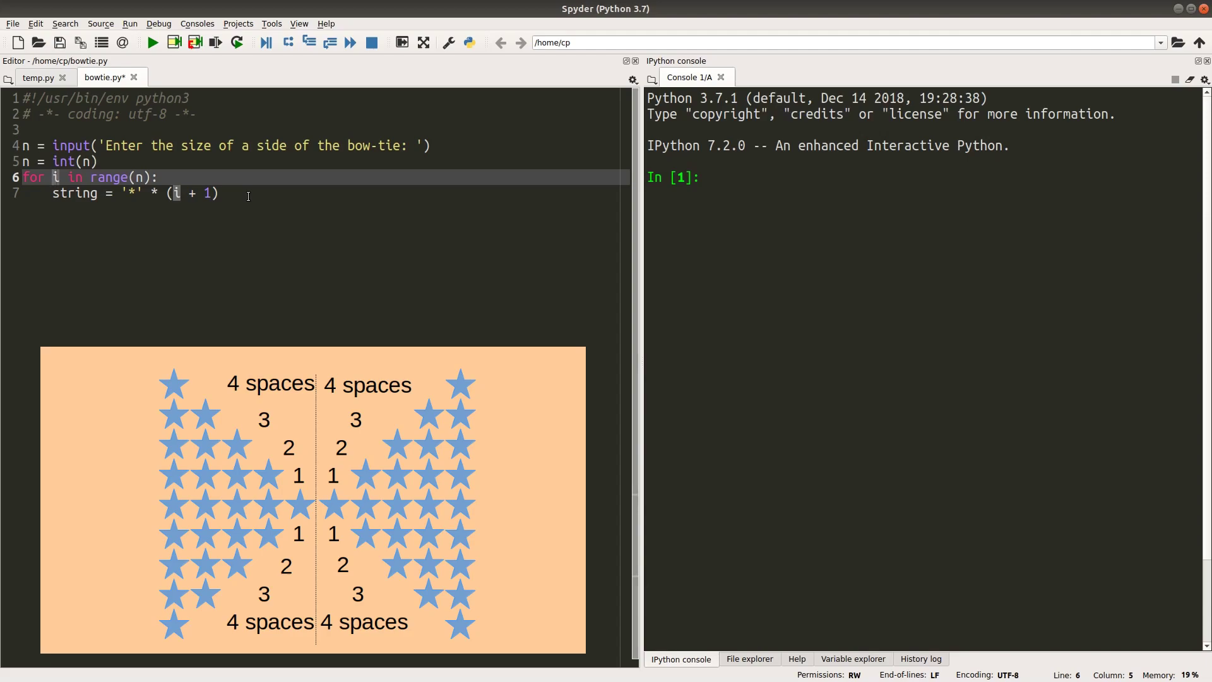
{"action": "left_click", "coordinate": [219, 192]}
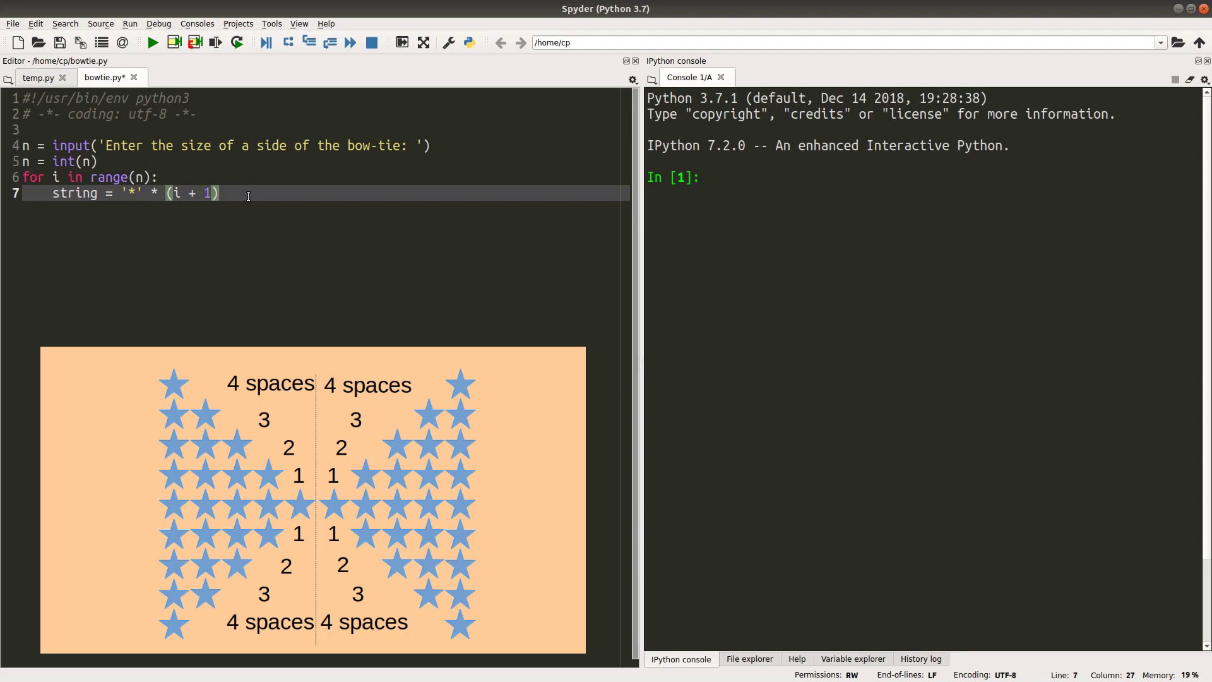
Step: Append 2 * (n - i - 1) spaces with string += ' ' * (2 * (n - i - 1))
{"action": "type", "text": "s"}
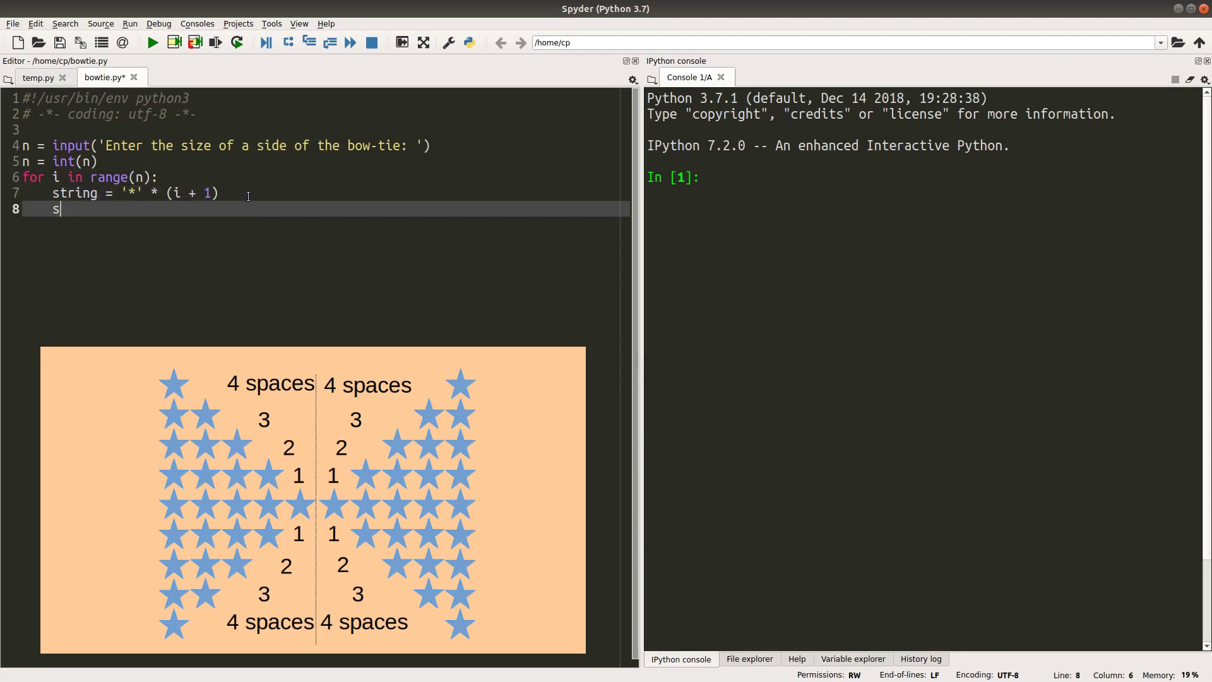
{"action": "type", "text": "tring +="}
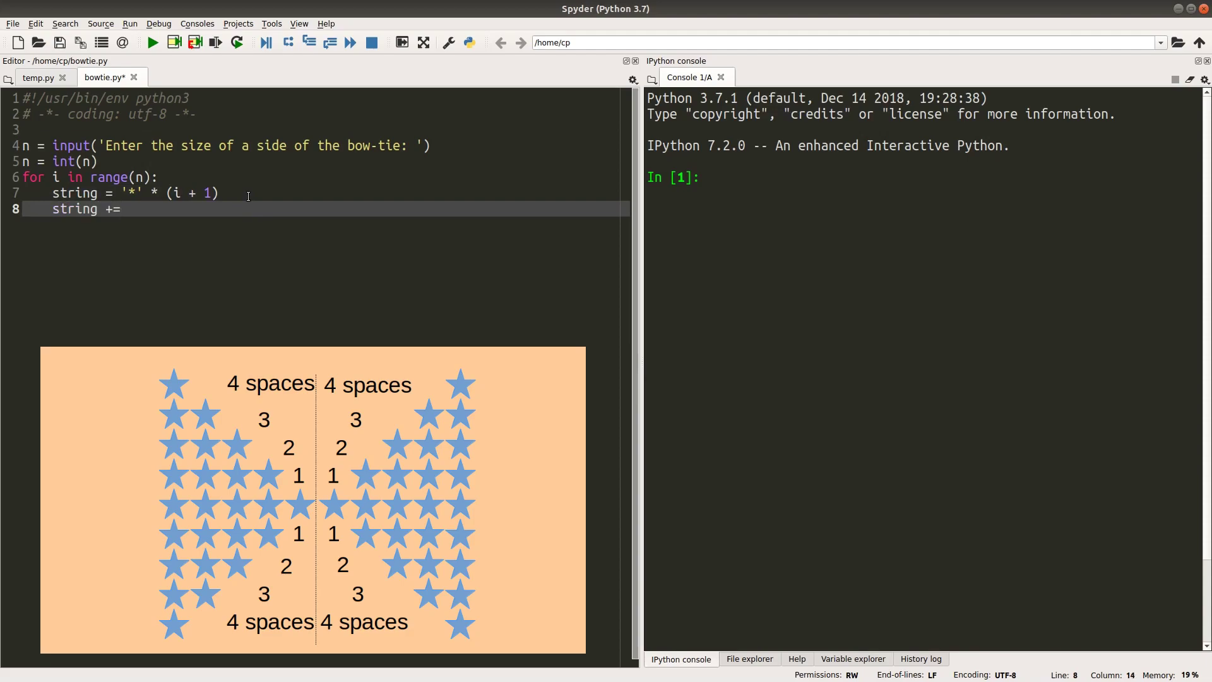
{"action": "type", "text": "' ' *"}
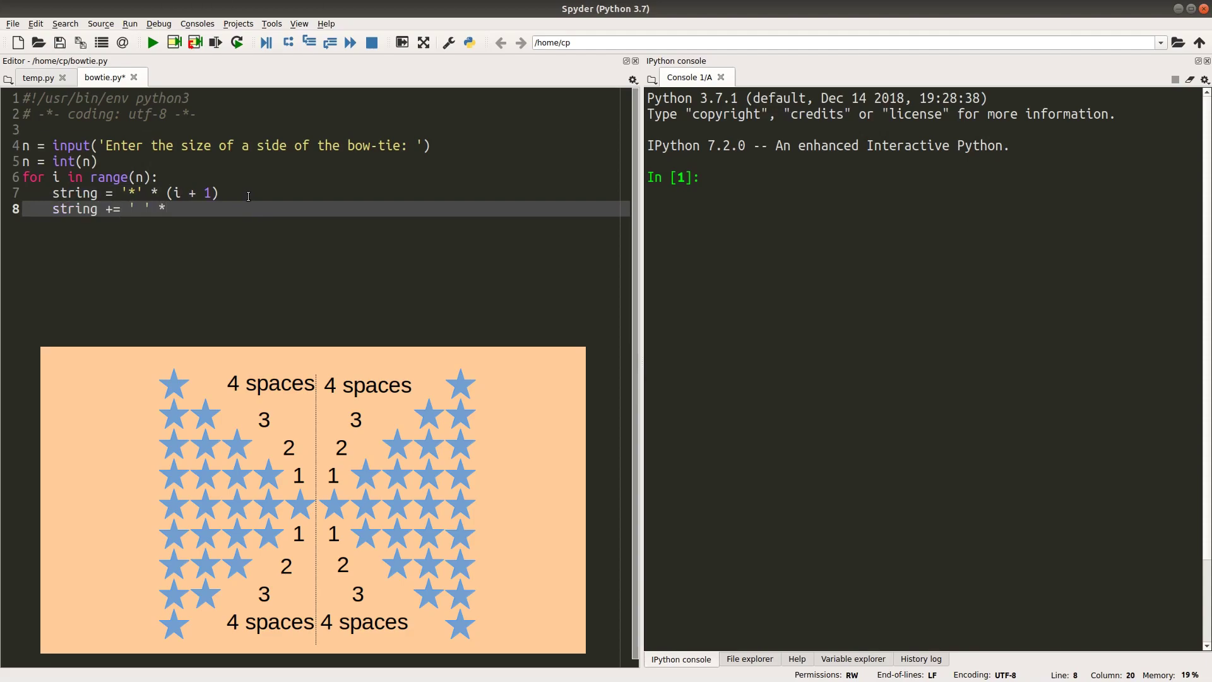
{"action": "type", "text": "(2)"}
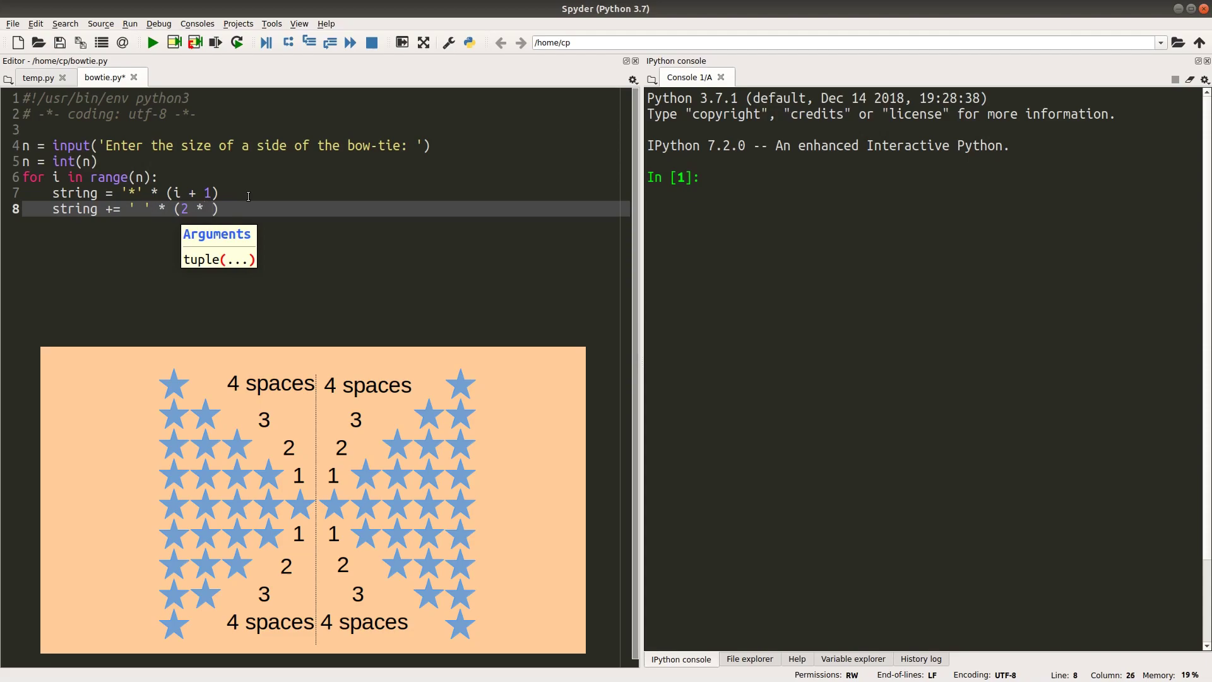
{"action": "type", "text": "("}
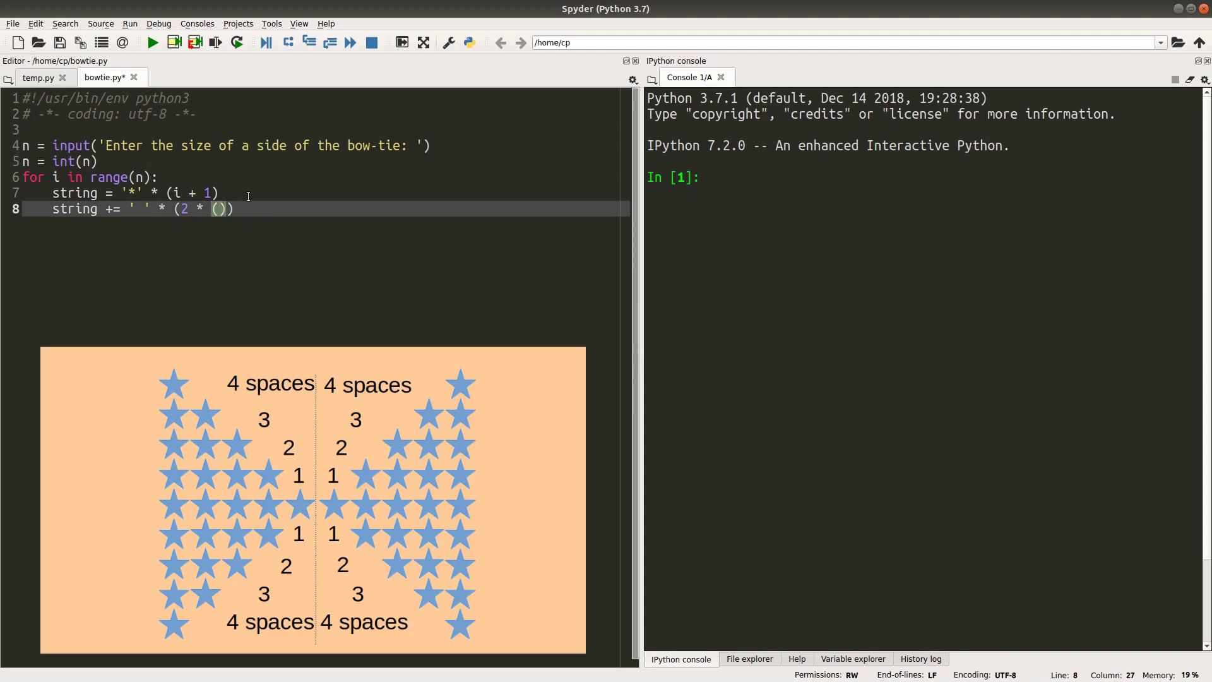
{"action": "type", "text": "m ="}
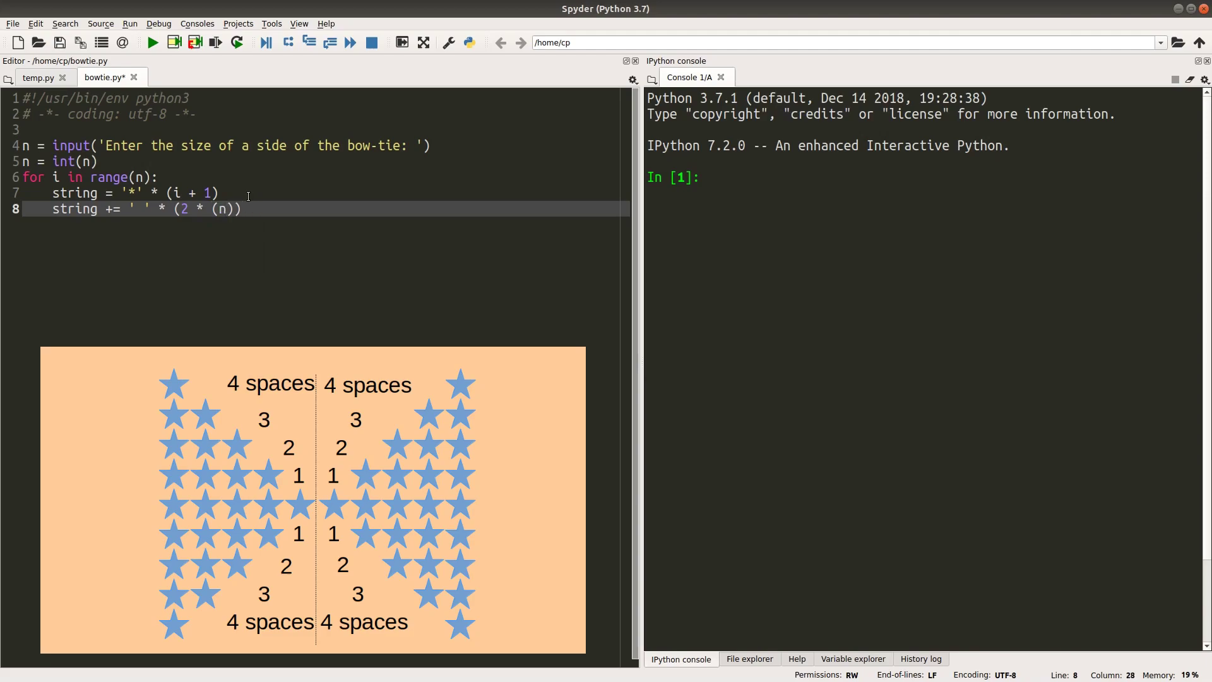
{"action": "type", "text": "- 1"}
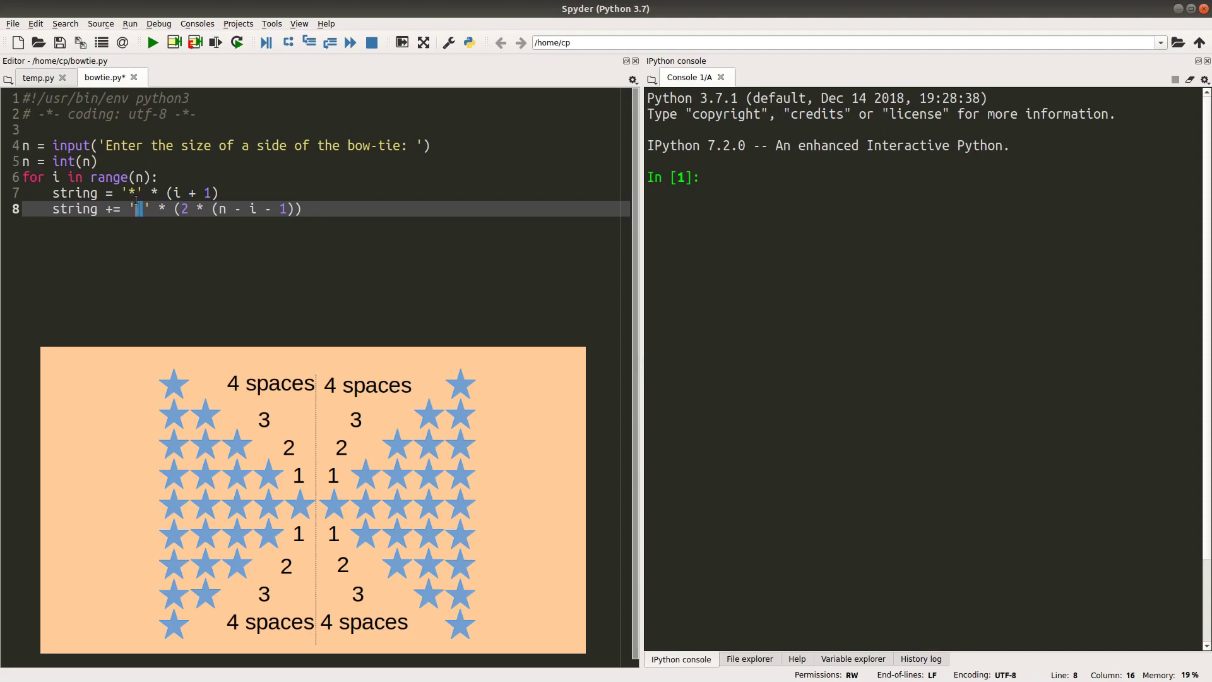
Step: Review the star and space lines 7-8, then start a new indented line 9 in the loop
{"action": "left_click", "coordinate": [130, 192]}
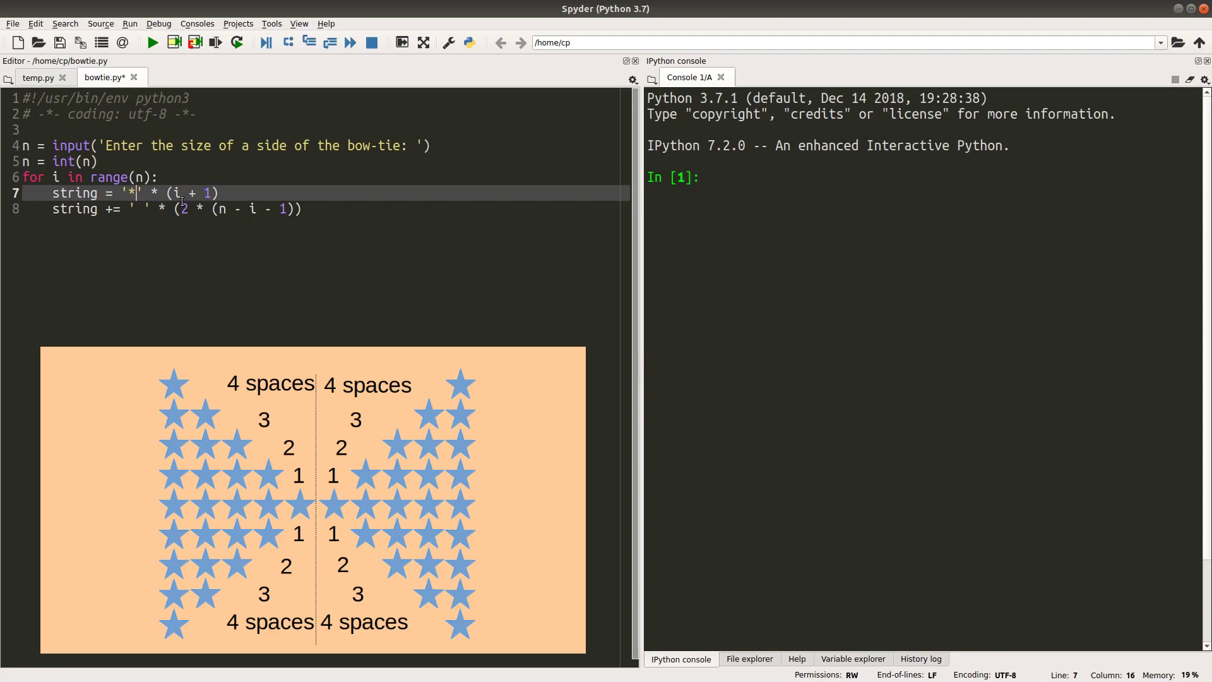
{"action": "left_click_drag", "start_coordinate": [181, 209], "coordinate": [295, 208]}
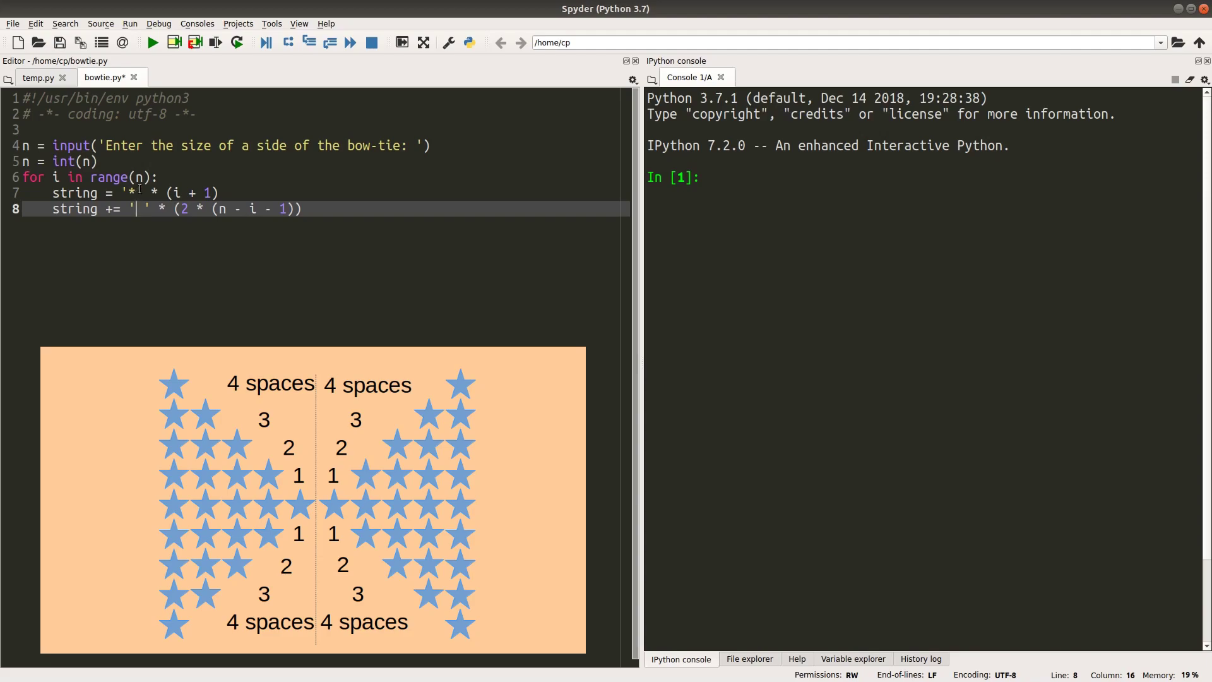
{"action": "left_click", "coordinate": [132, 192]}
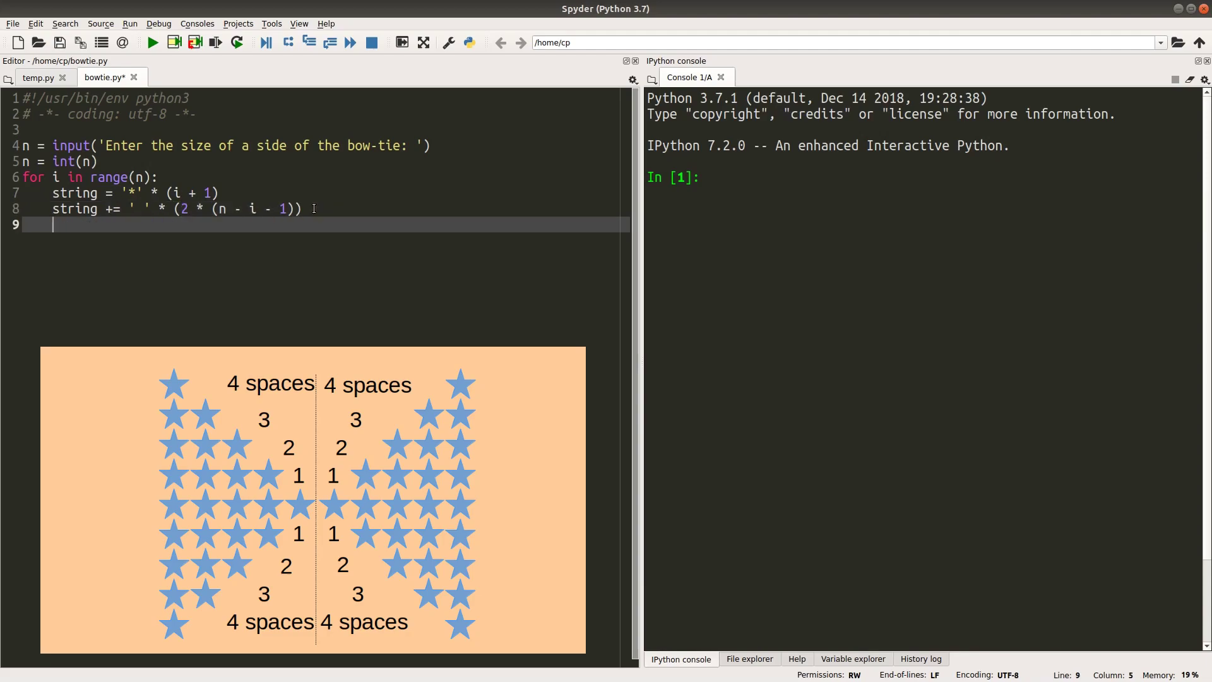
Step: Append a second run of stars with string += '*' * (i + 1) on line 9
{"action": "type", "text": "string +="}
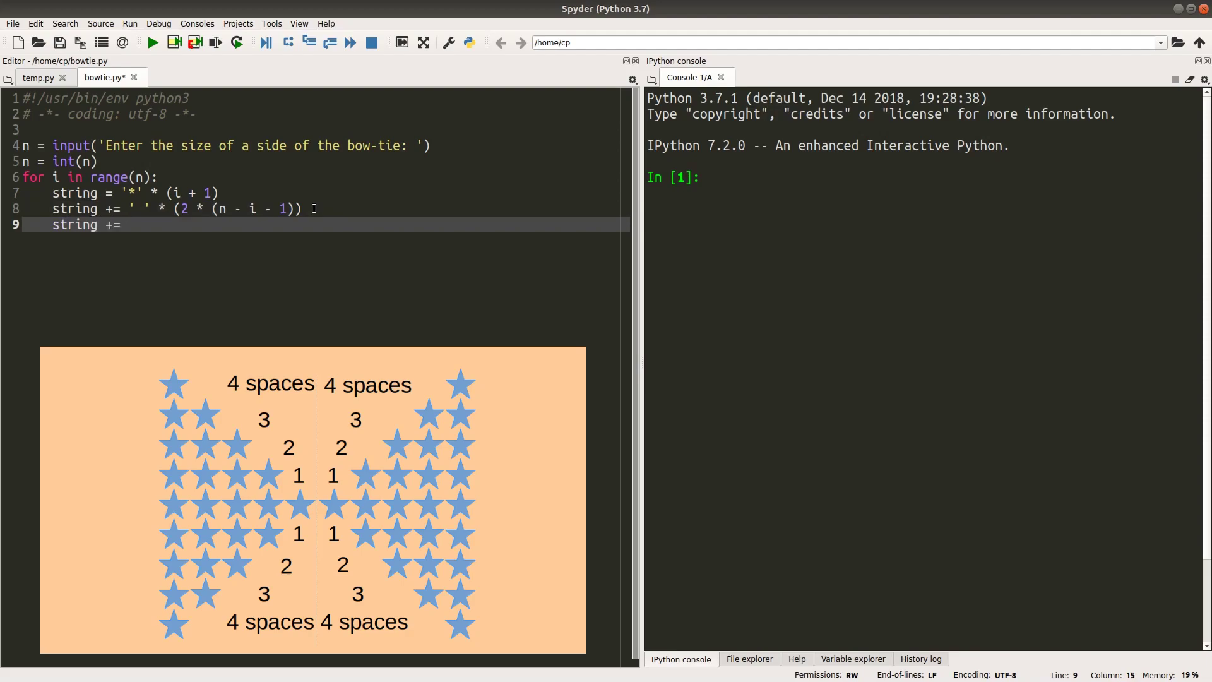
{"action": "type", "text": "'*' *"}
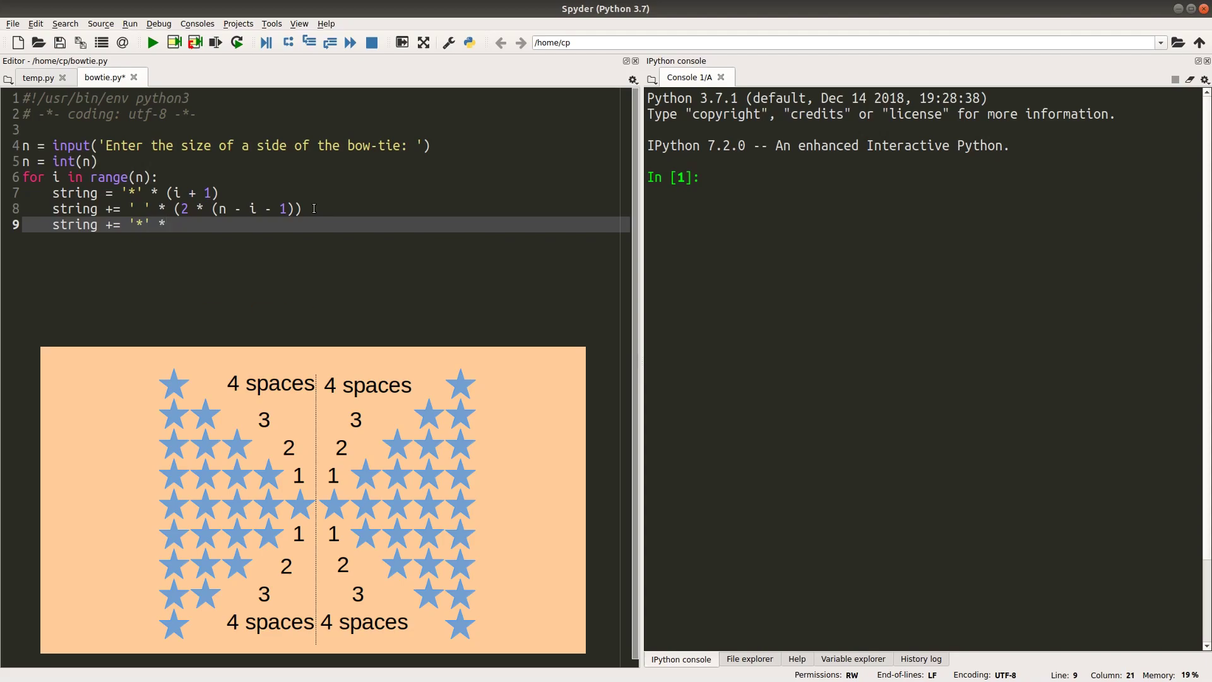
{"action": "type", "text": "(i + 1"}
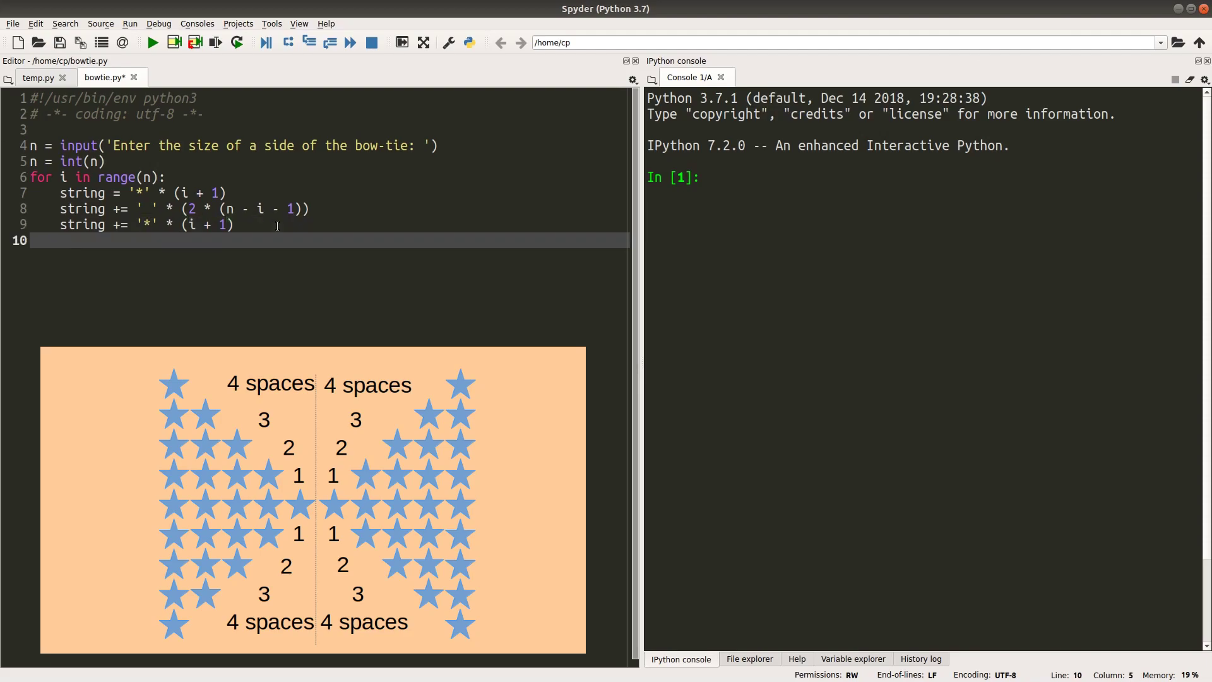
Step: Start the second loop for i in range(n - 1):
{"action": "type", "text": "for"}
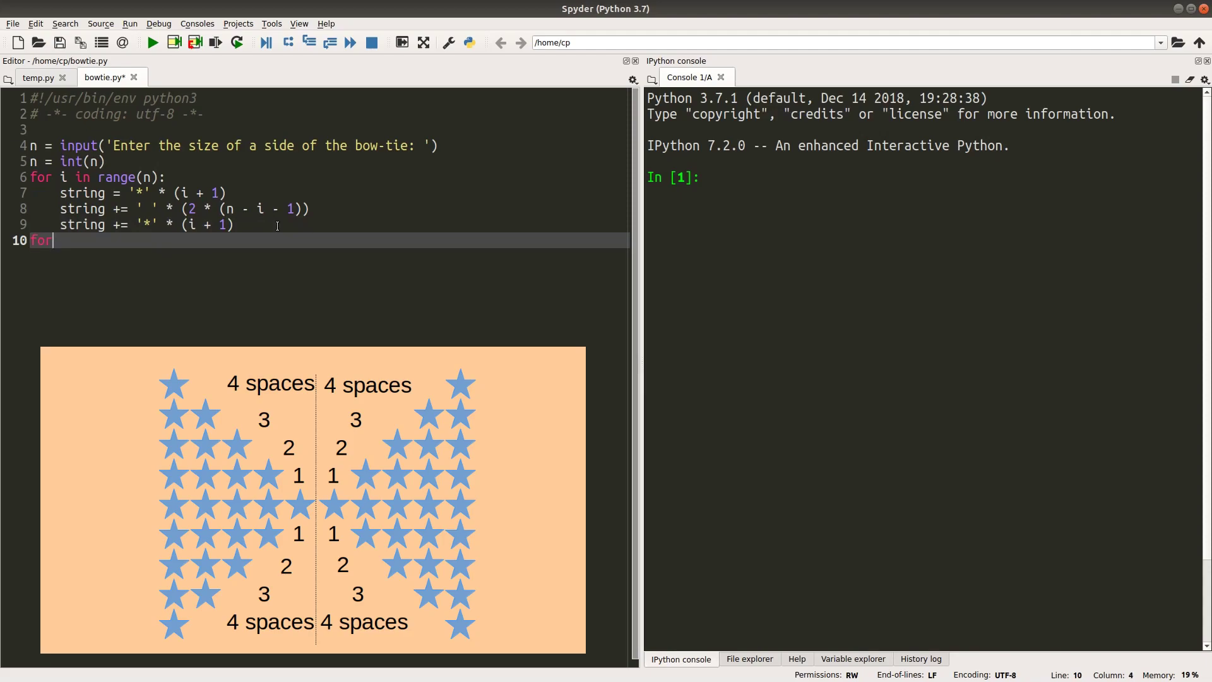
{"action": "type", "text": "i in"}
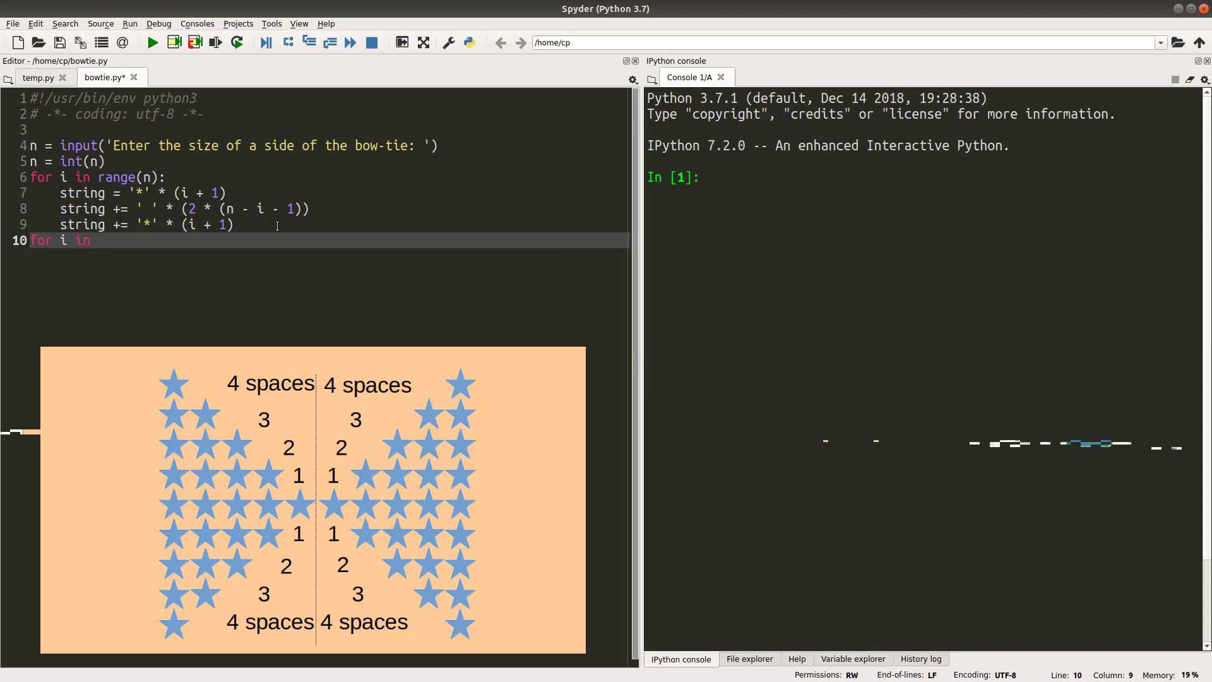
{"action": "type", "text": "range(n - 1):"}
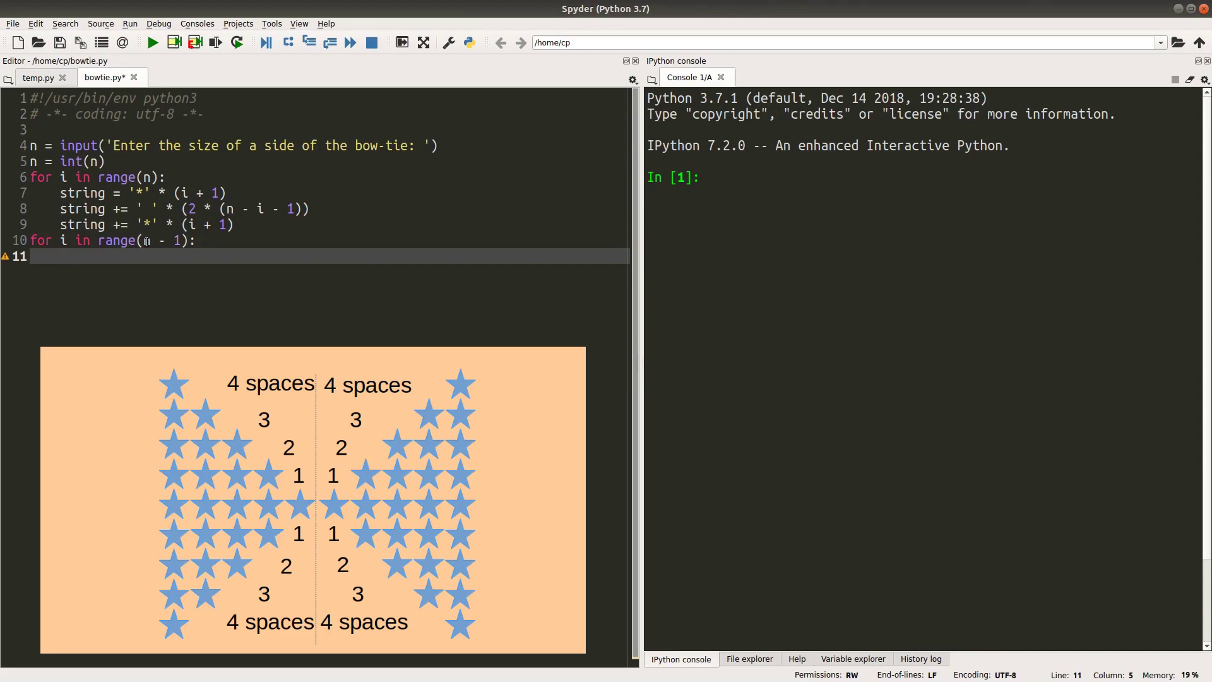
Step: Begin each second-loop row with string = '*' * (n - i - 1)
{"action": "type", "text": "string ="}
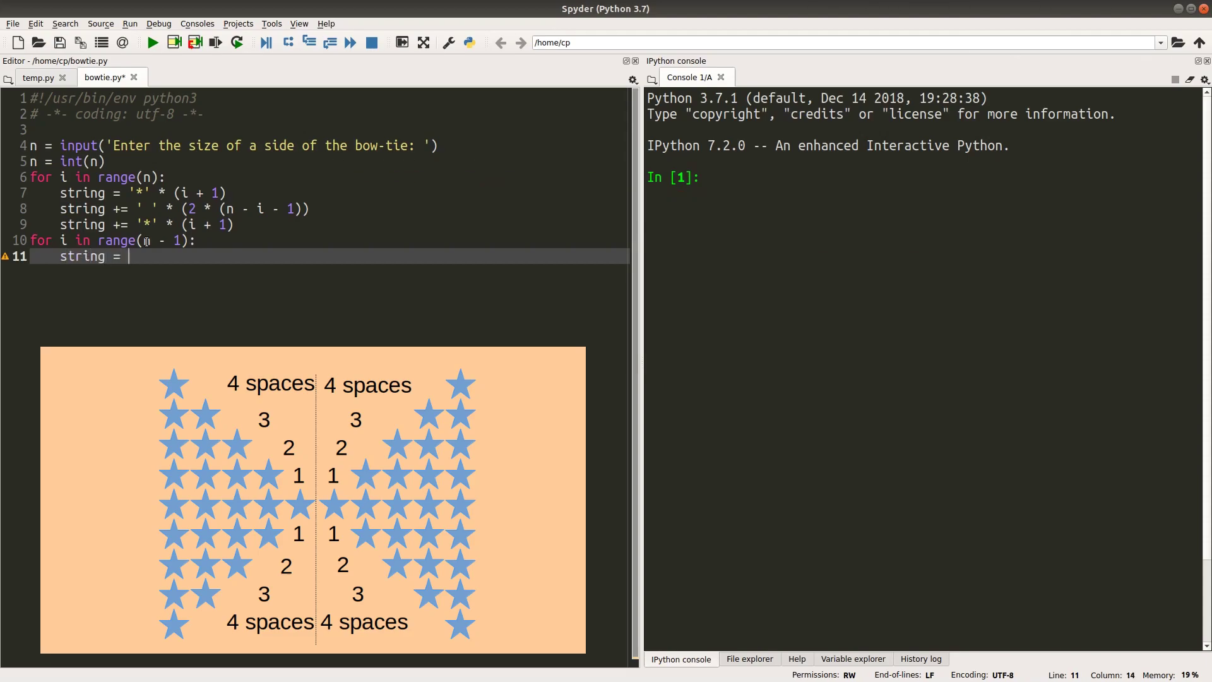
{"action": "type", "text": "'*' *"}
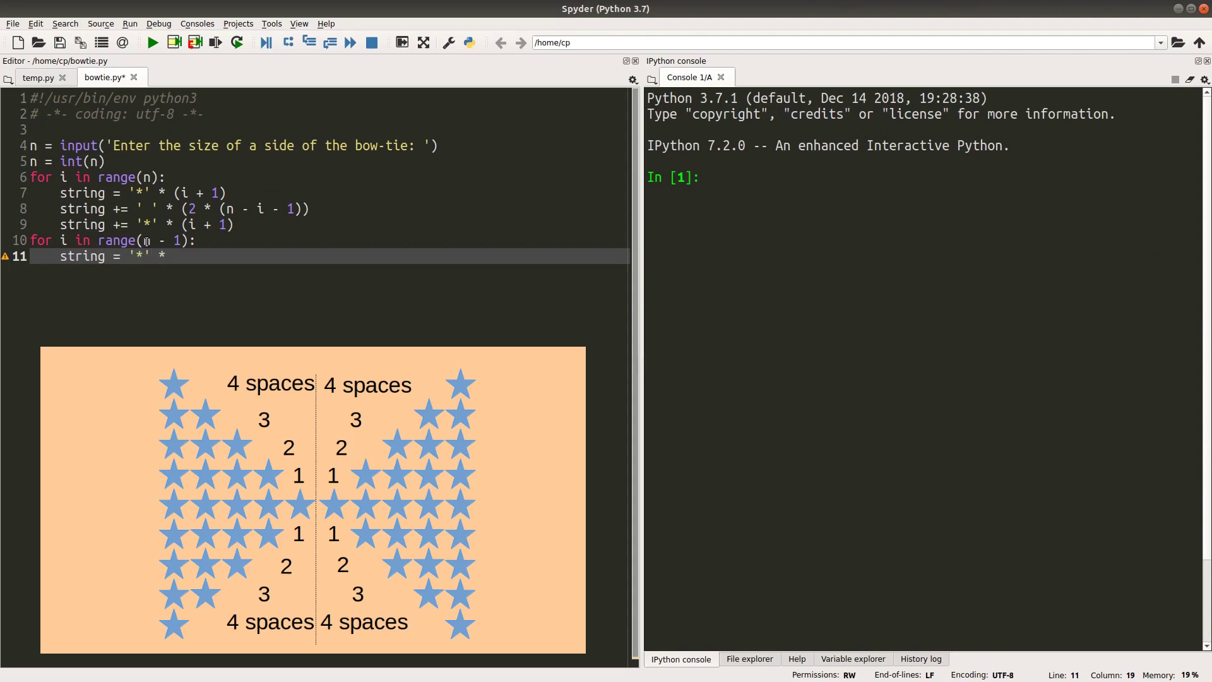
{"action": "type", "text": "(n"}
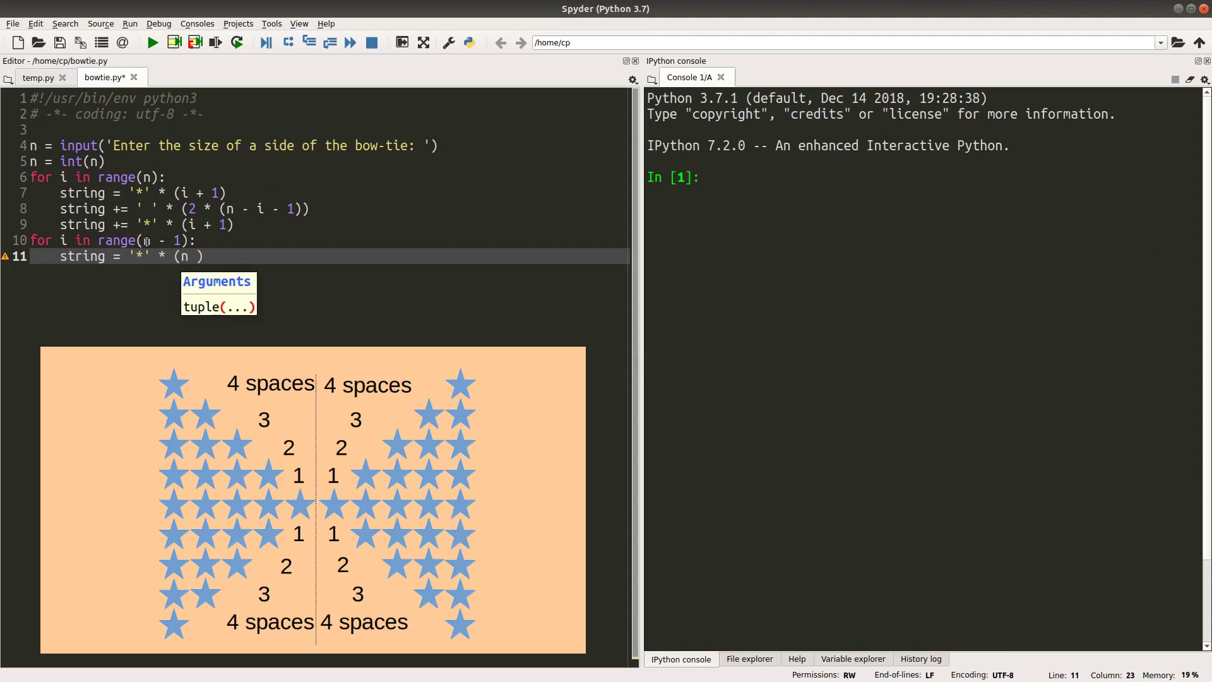
{"action": "type", "text": "-"}
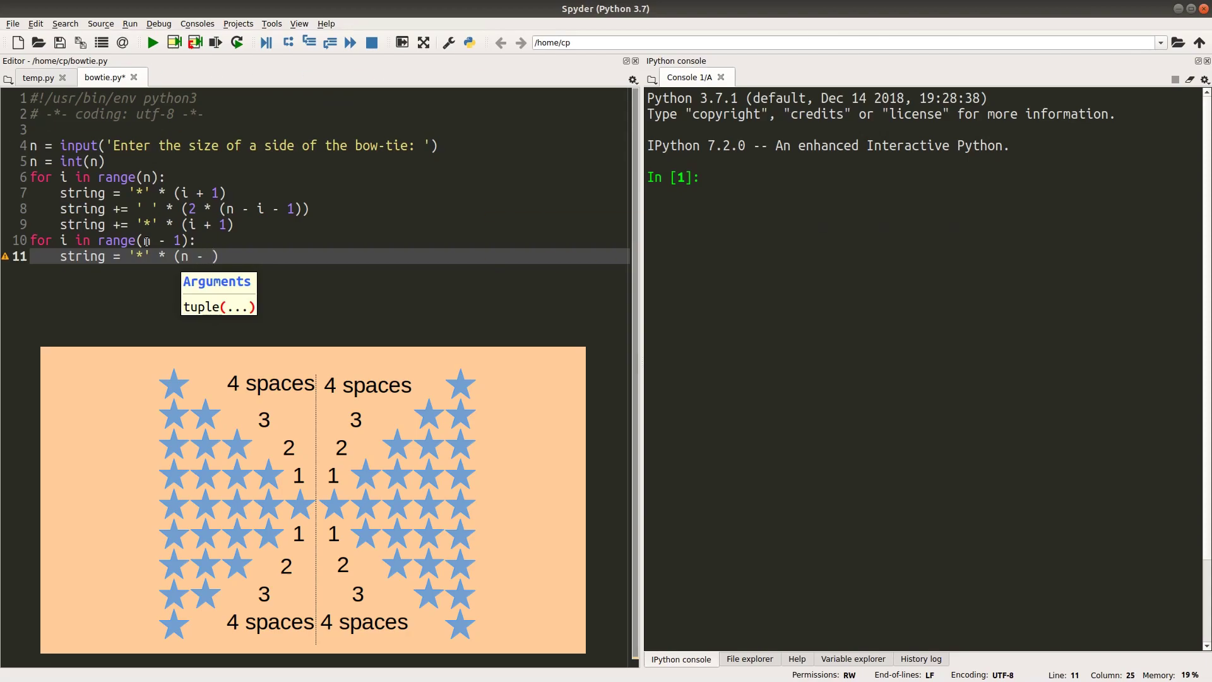
{"action": "type", "text": "i - 1"}
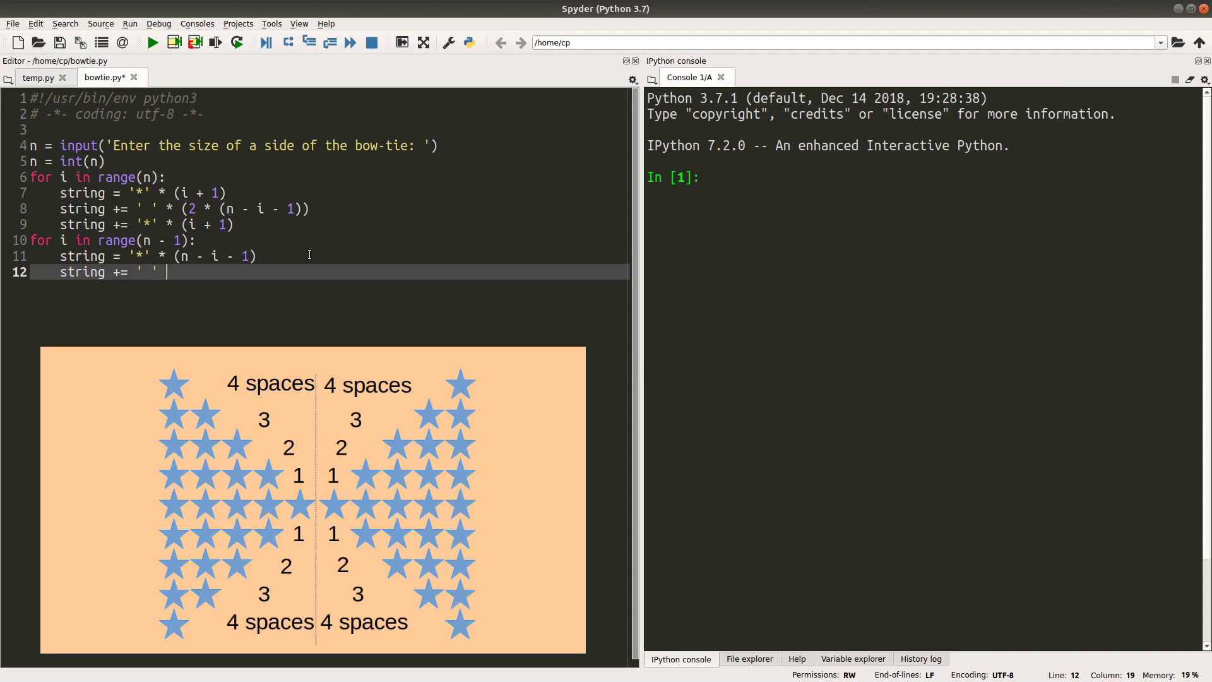
Step: Complete line 12 so the second loop appends 2 * (i + 1) spaces
{"action": "type", "text": "*"}
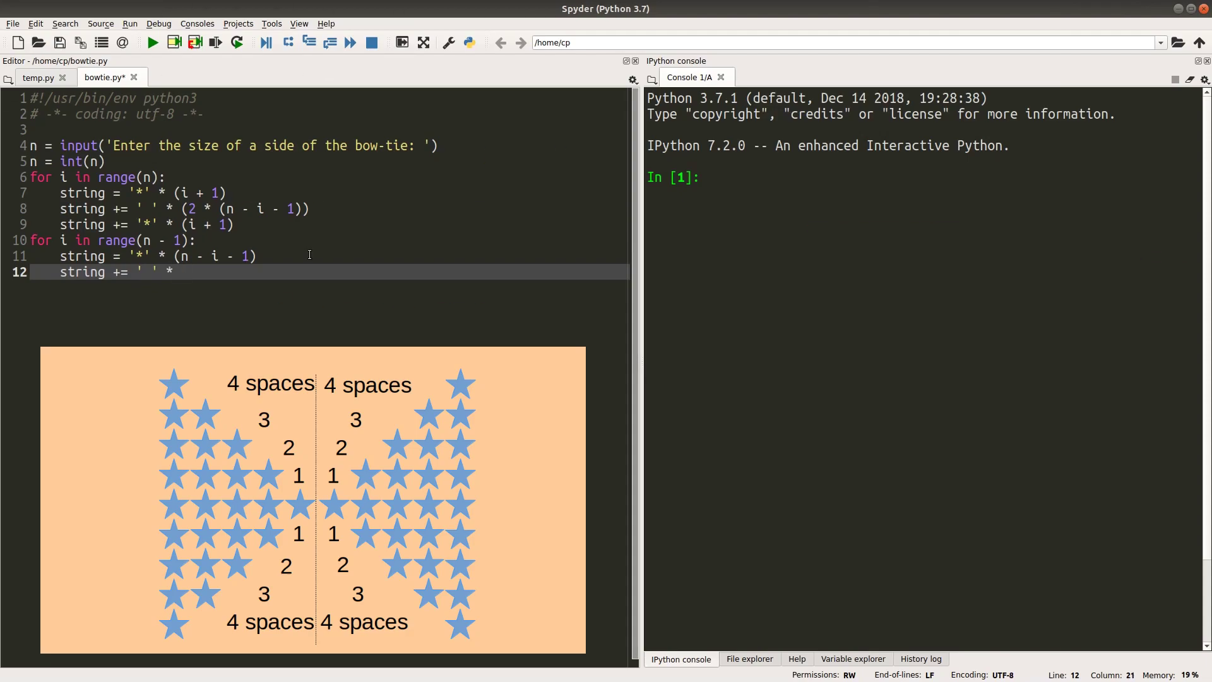
{"action": "type", "text": "(2("}
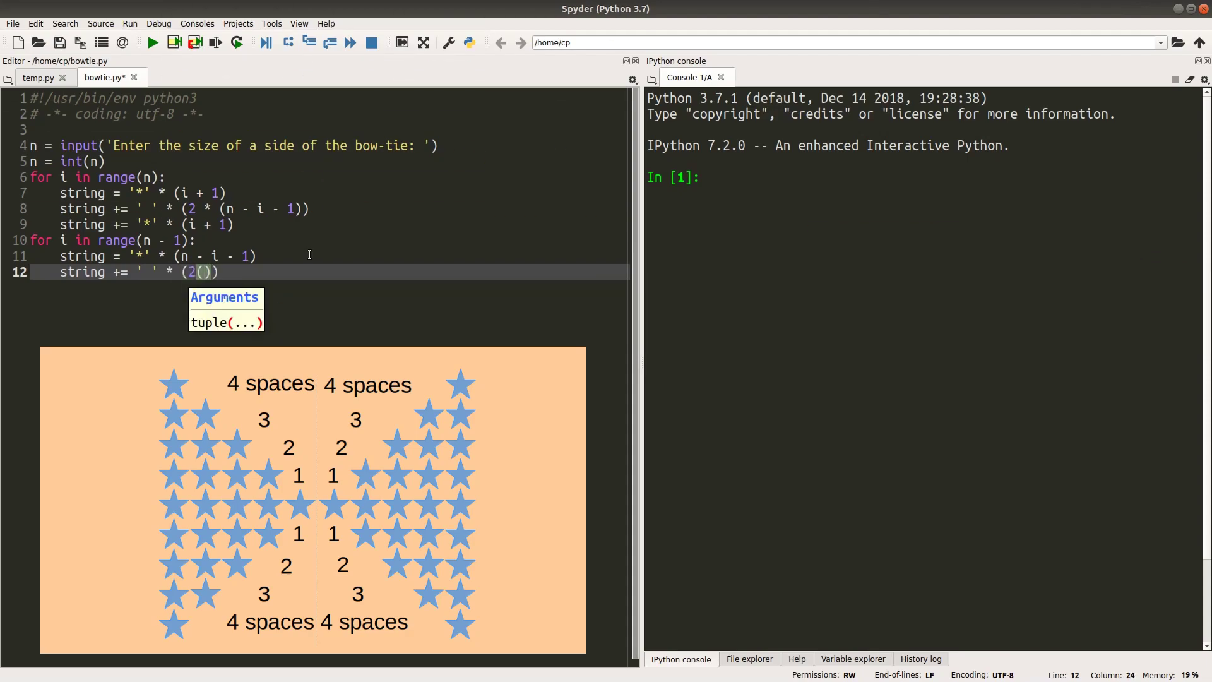
{"action": "type", "text": "*"}
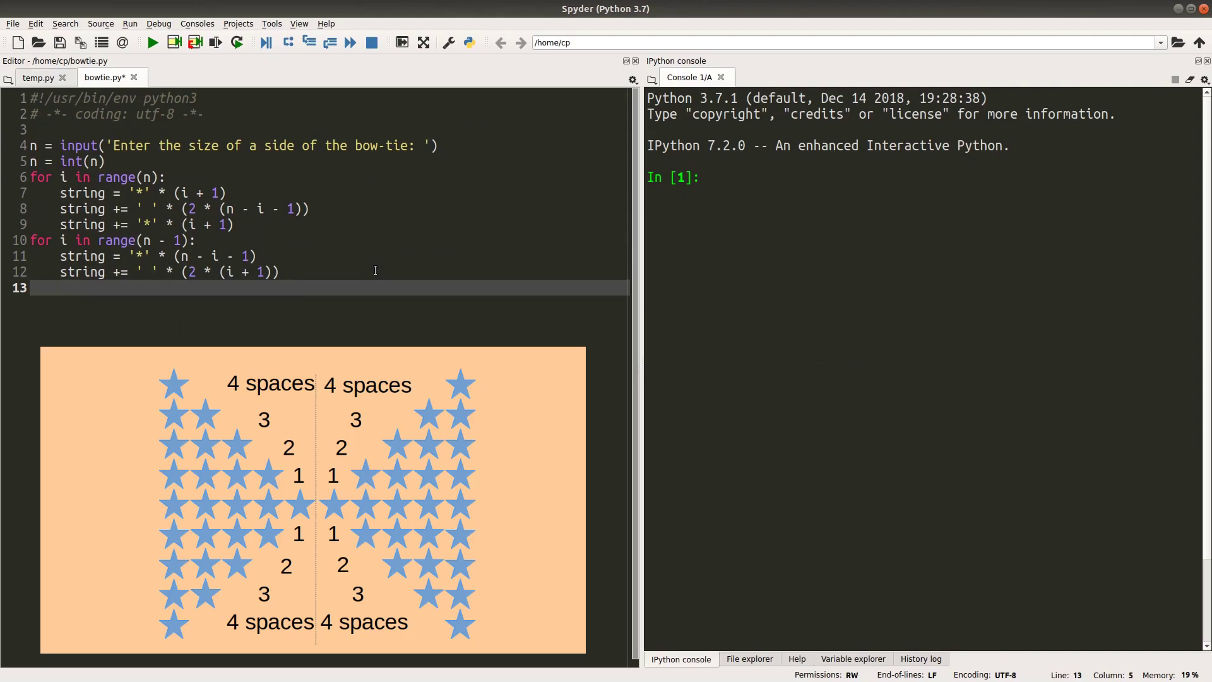
Step: Append n - i - 1 stars with string += '*' * (n - i - 1) on line 13
{"action": "type", "text": "string +="}
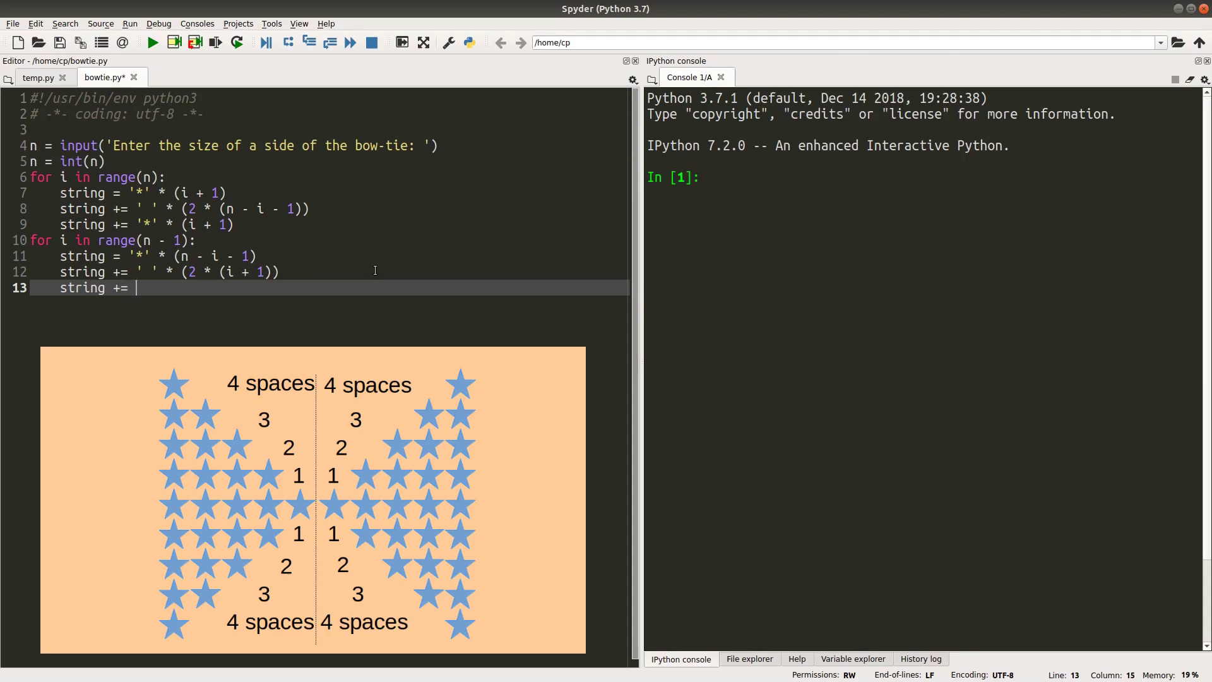
{"action": "type", "text": "'*' *"}
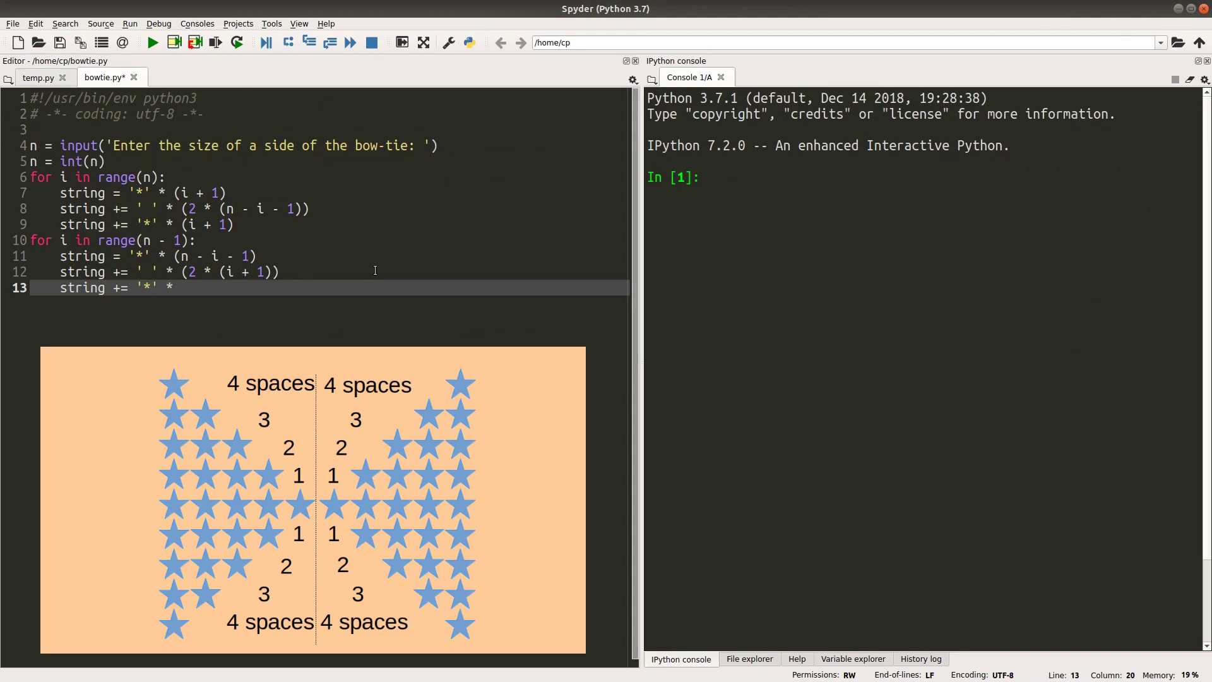
{"action": "type", "text": "(n - i - 1"}
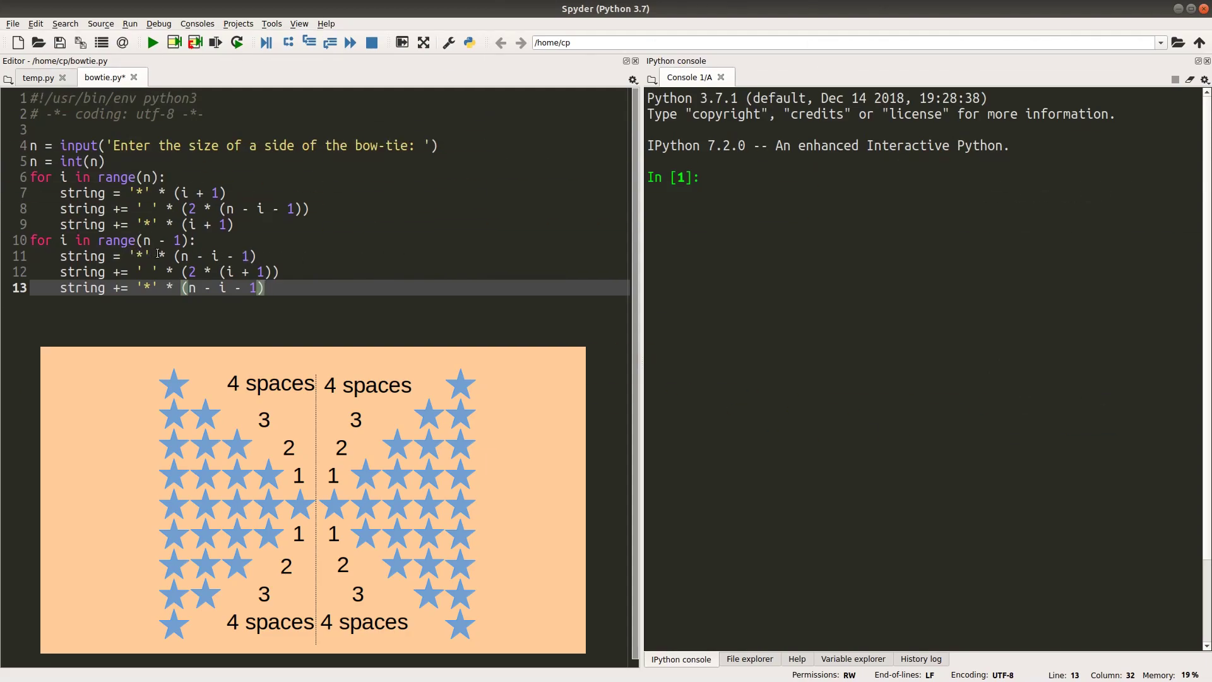
{"action": "left_click", "coordinate": [161, 256]}
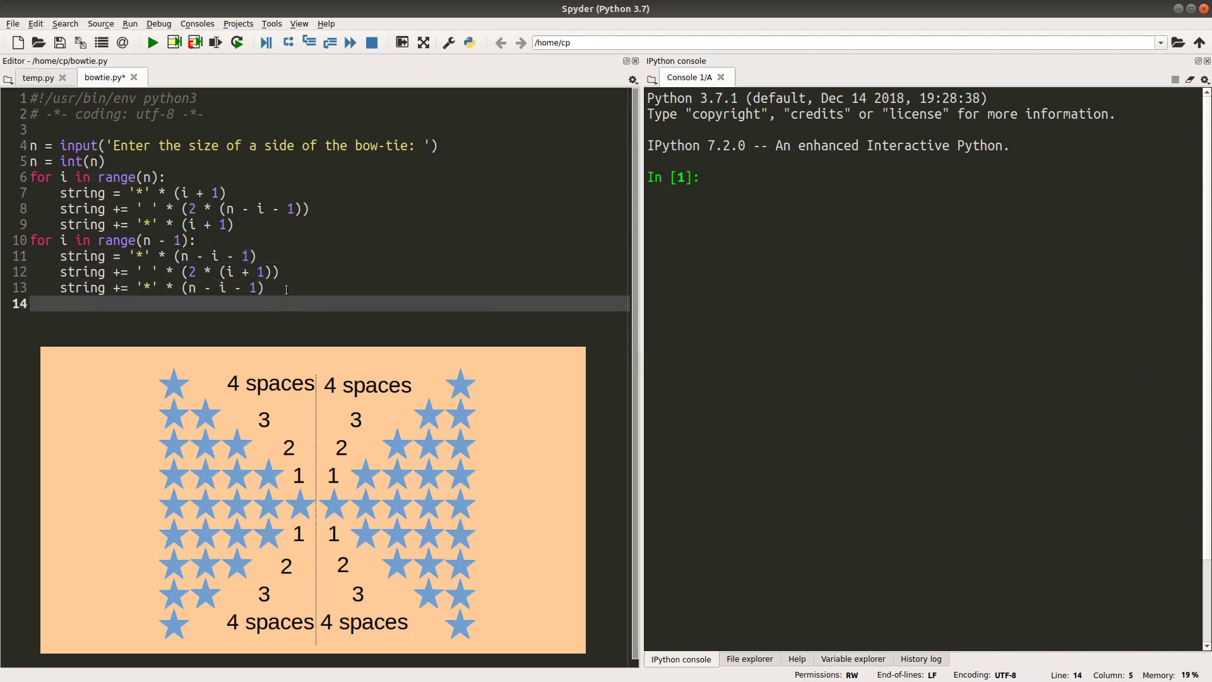
Step: End both loop bodies with print(string) so every row is printed
{"action": "type", "text": "print(st"}
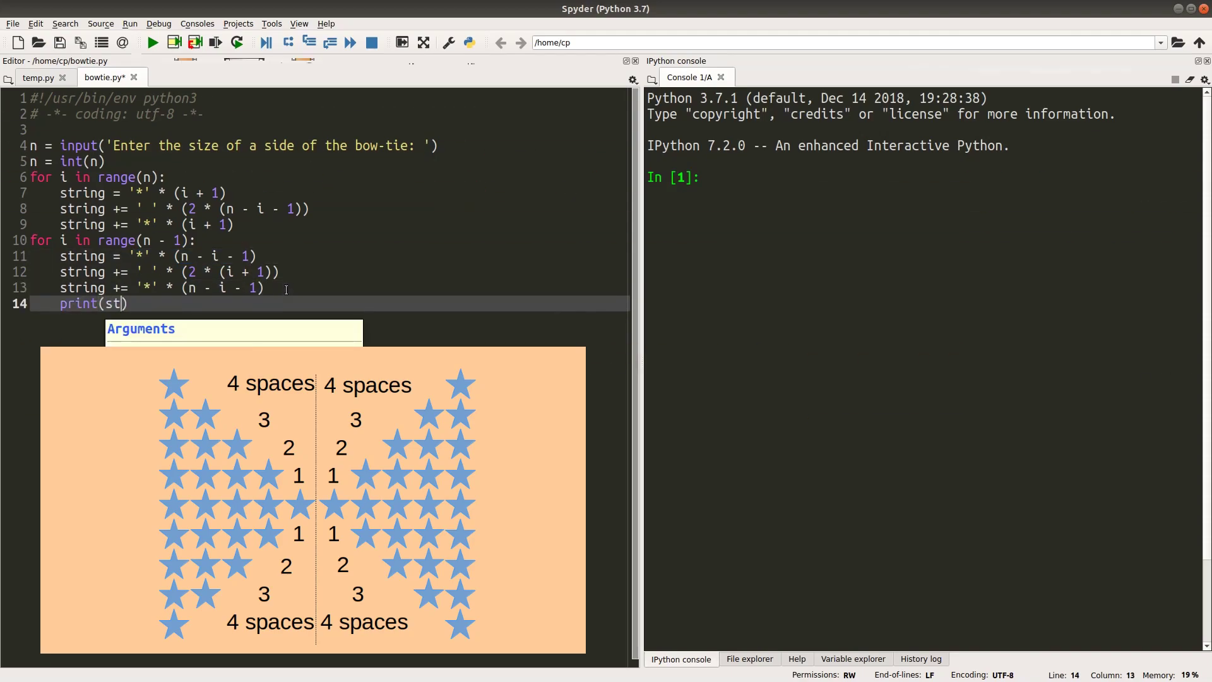
{"action": "type", "text": "ring"}
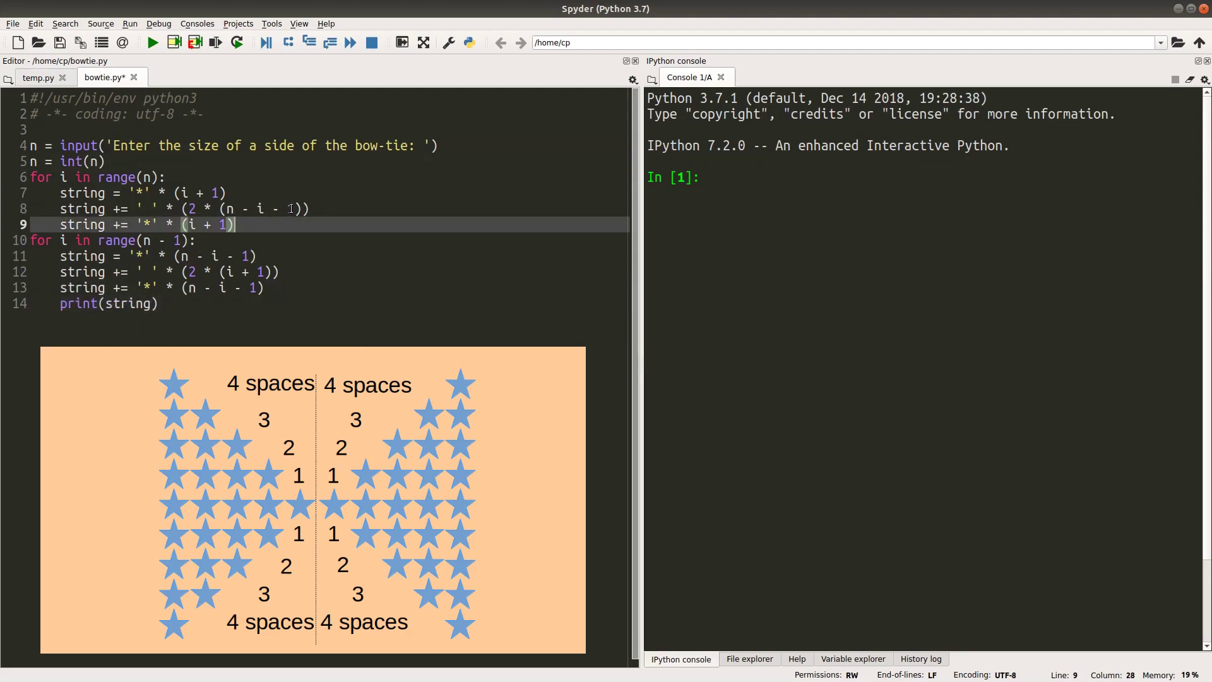
{"action": "type", "text": "print()"}
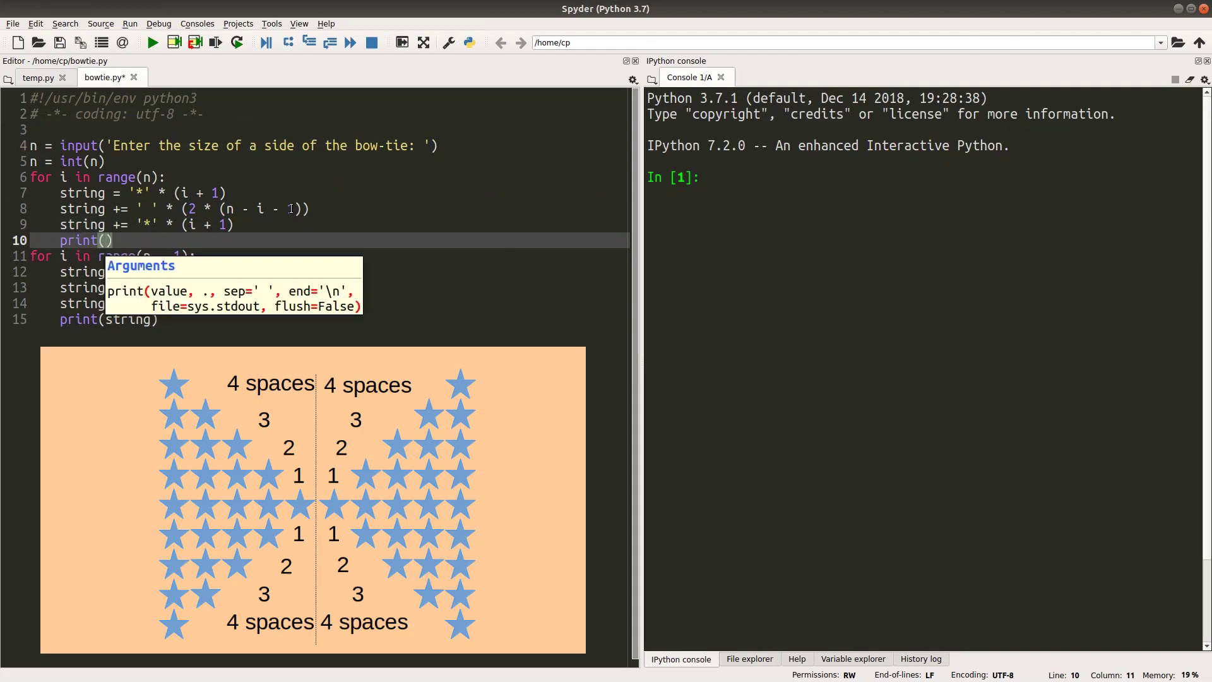
{"action": "type", "text": "string"}
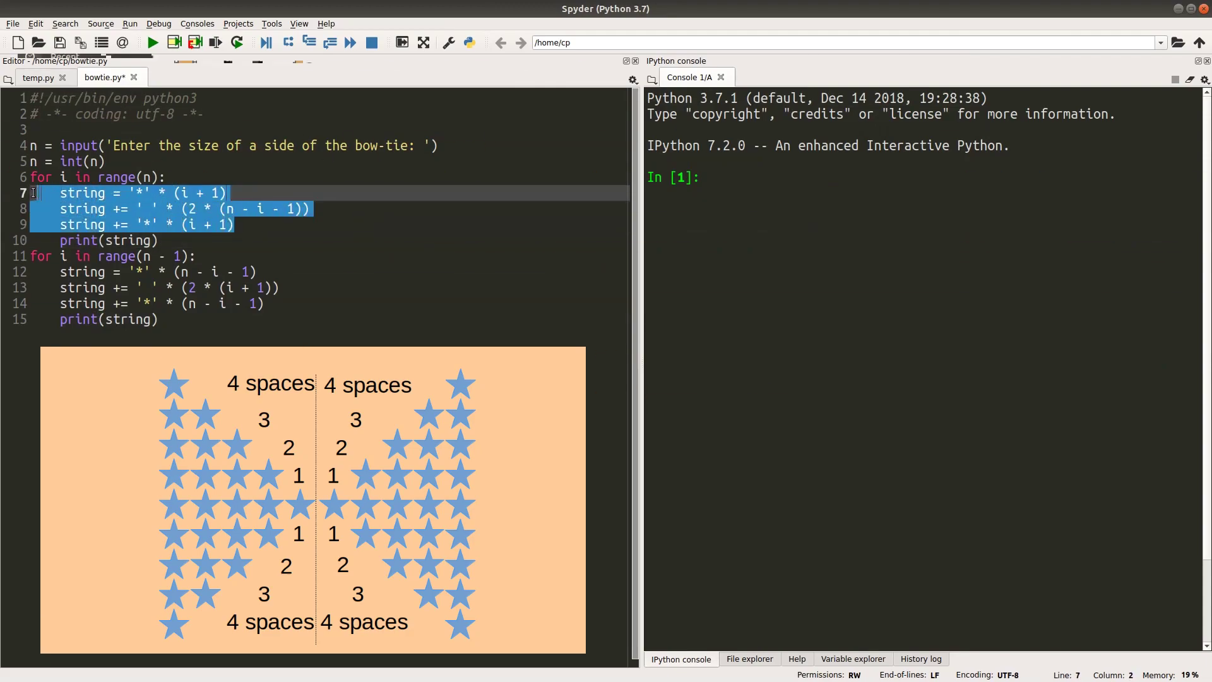
{"action": "left_click", "coordinate": [185, 319]}
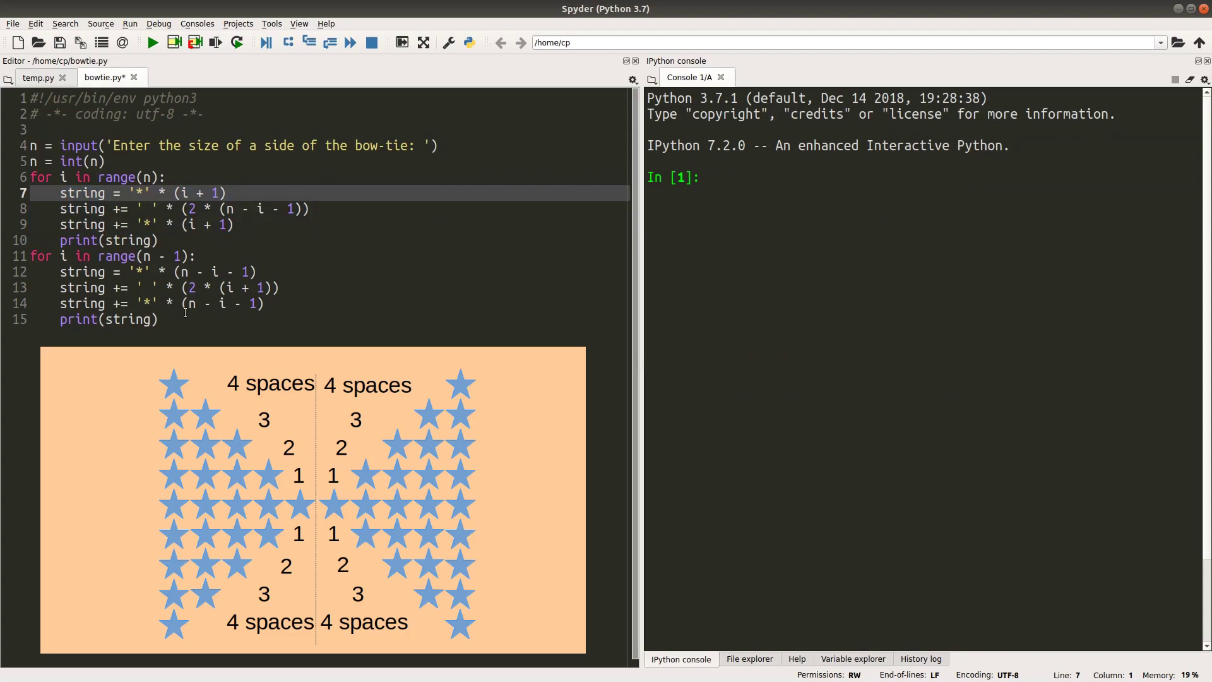
{"action": "left_click", "coordinate": [154, 271]}
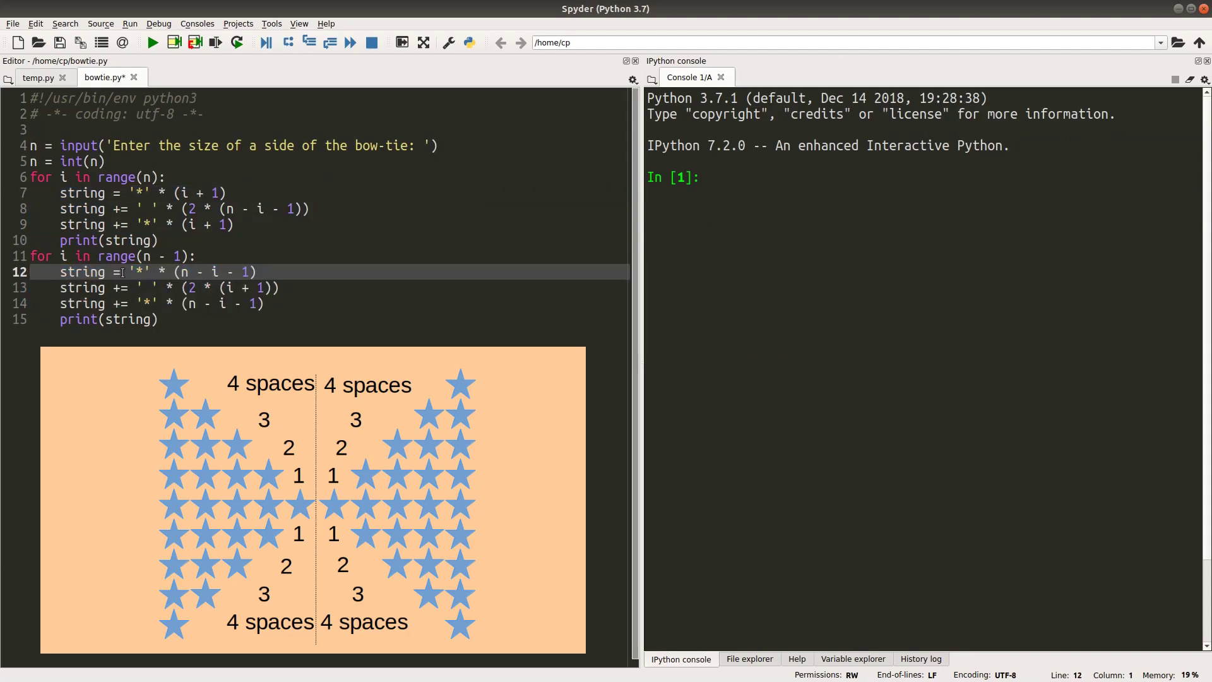
{"action": "mouse_move", "coordinate": [164, 61]}
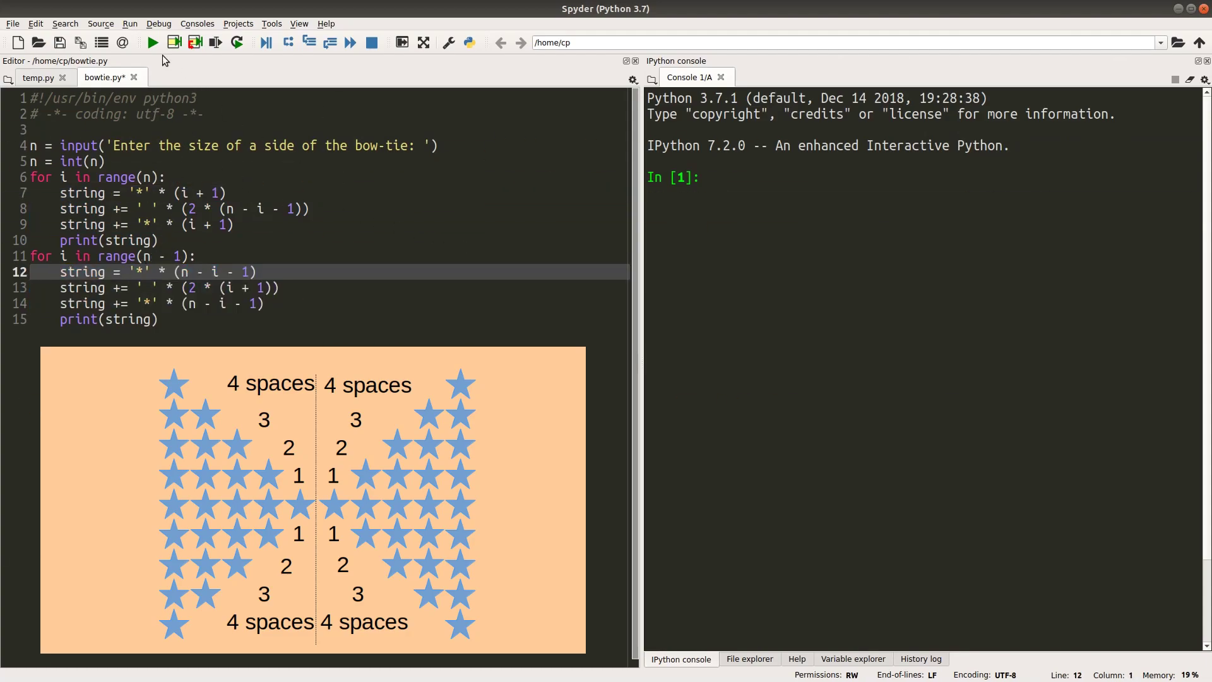
Step: Run bowtie.py and enter size 5, printing the nine-row star bow-tie
{"action": "left_click", "coordinate": [151, 43]}
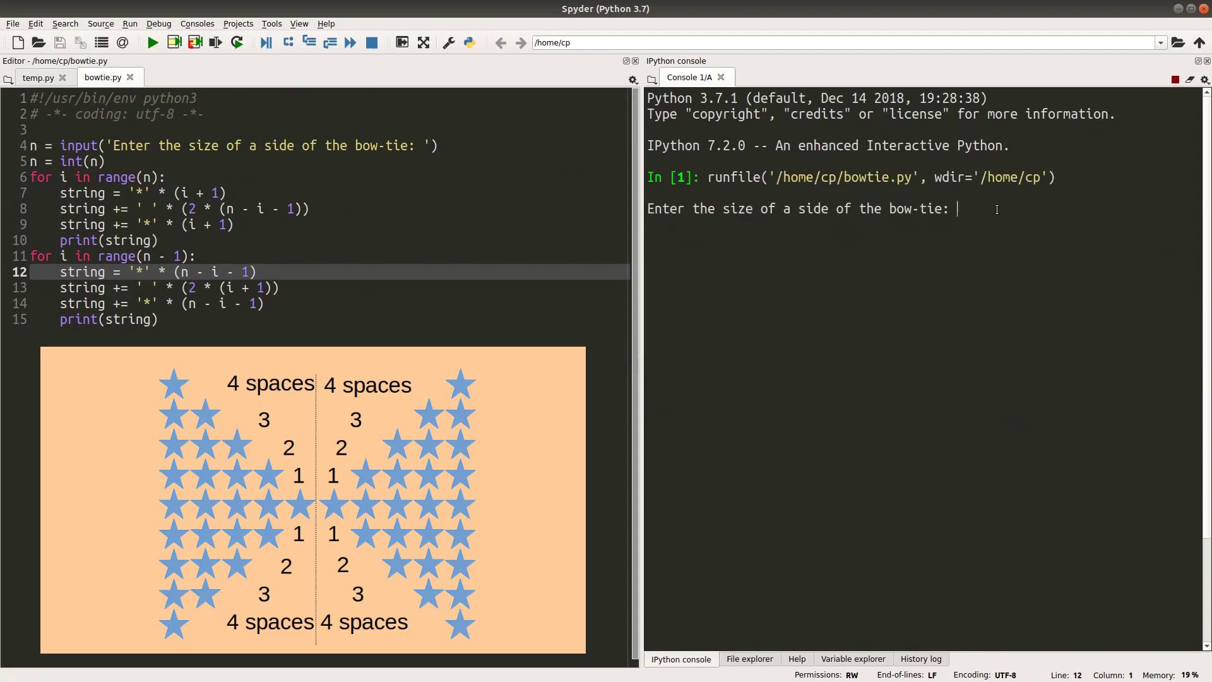
{"action": "type", "text": "5"}
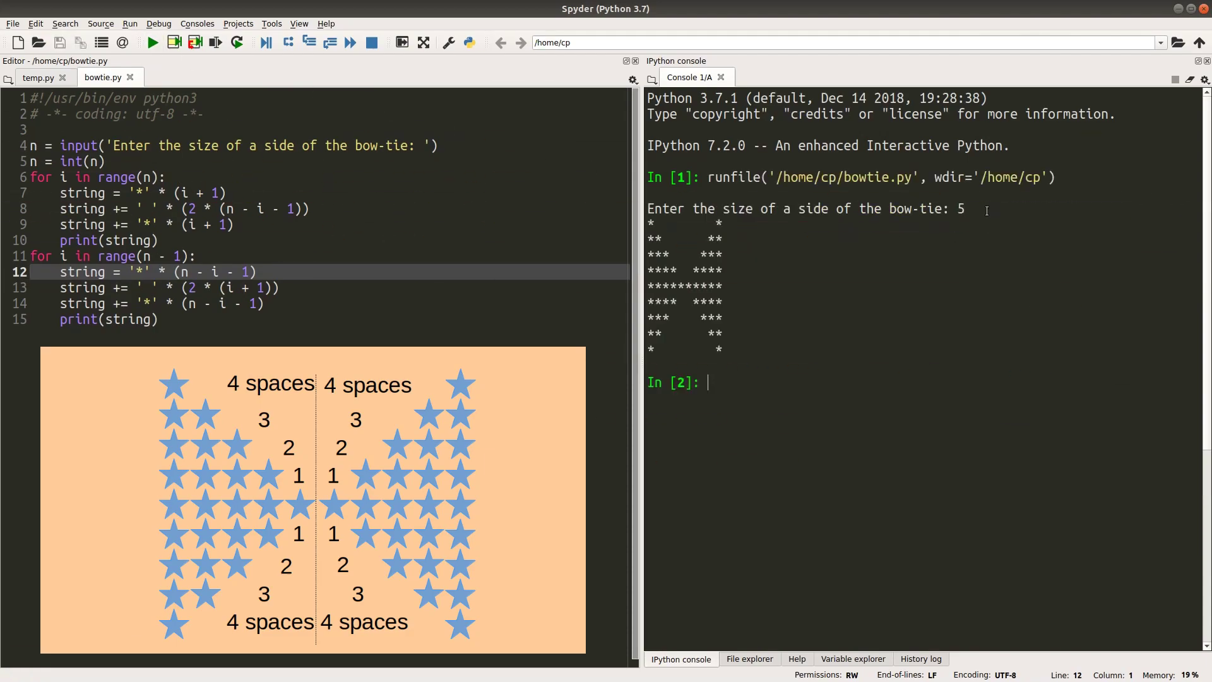
{"action": "mouse_move", "coordinate": [645, 287]}
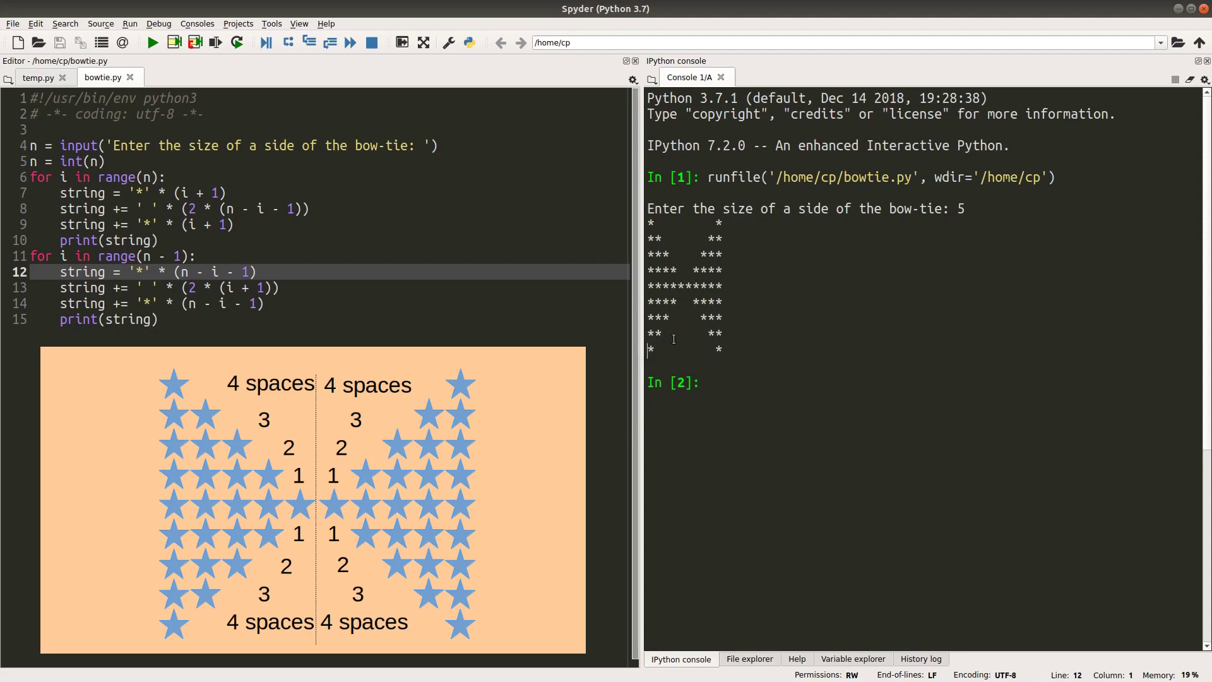
{"action": "mouse_move", "coordinate": [783, 335]}
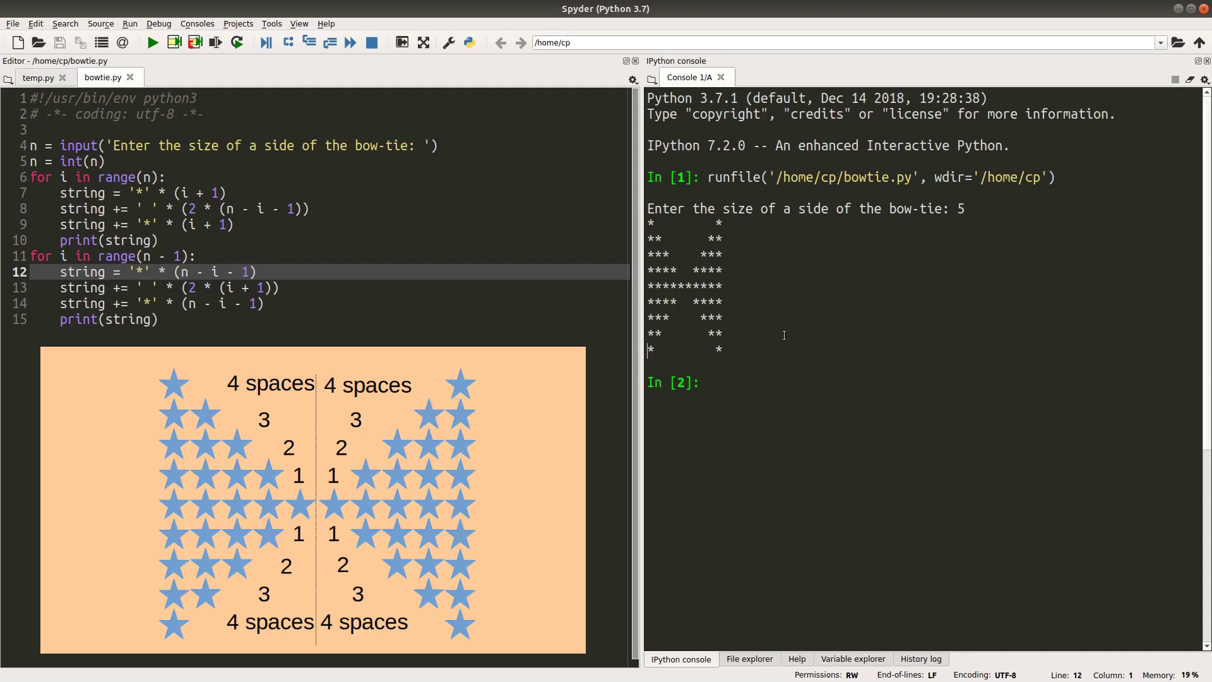